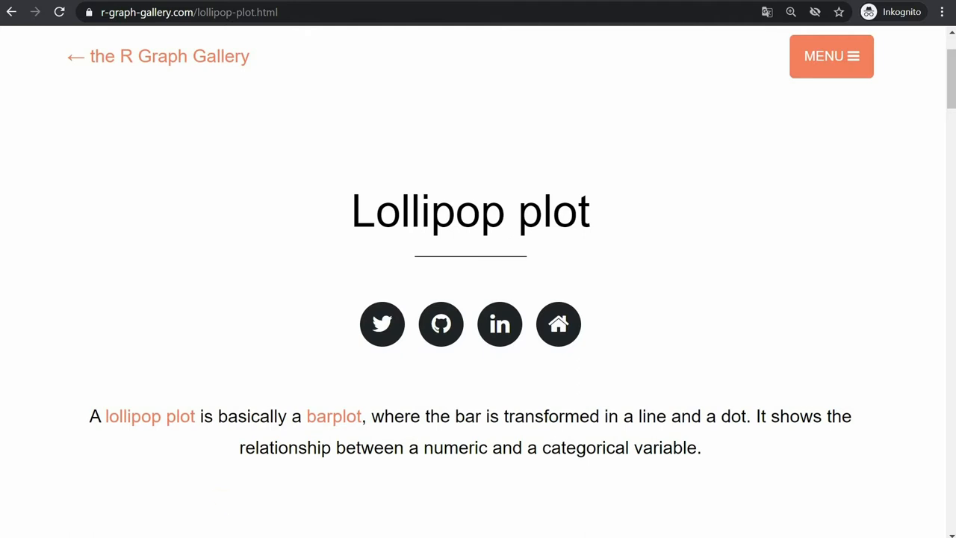
pyautogui.moveTo(157, 217)
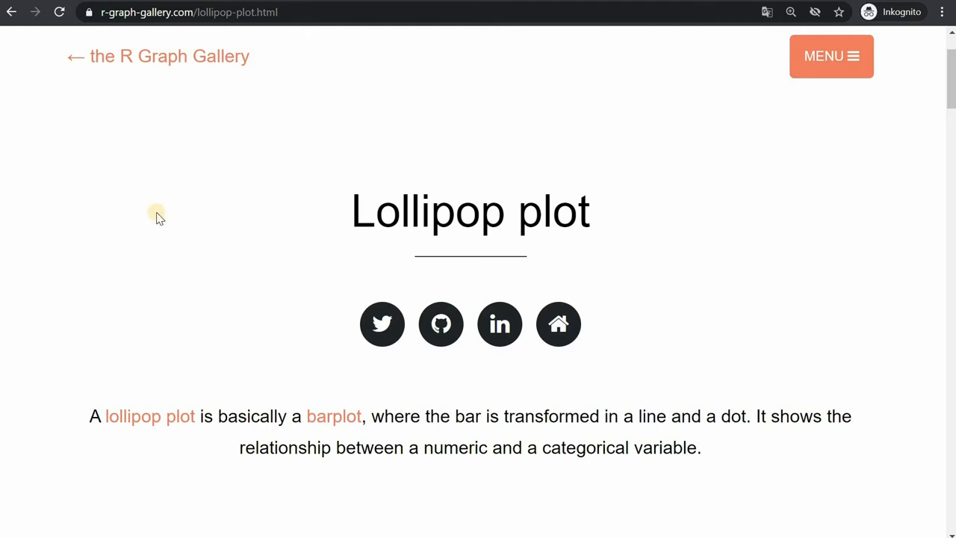
# Step: Scroll the lollipop-plot page through the ggplot2 thumbnails to the Conditional color example
pyautogui.scroll(-3)
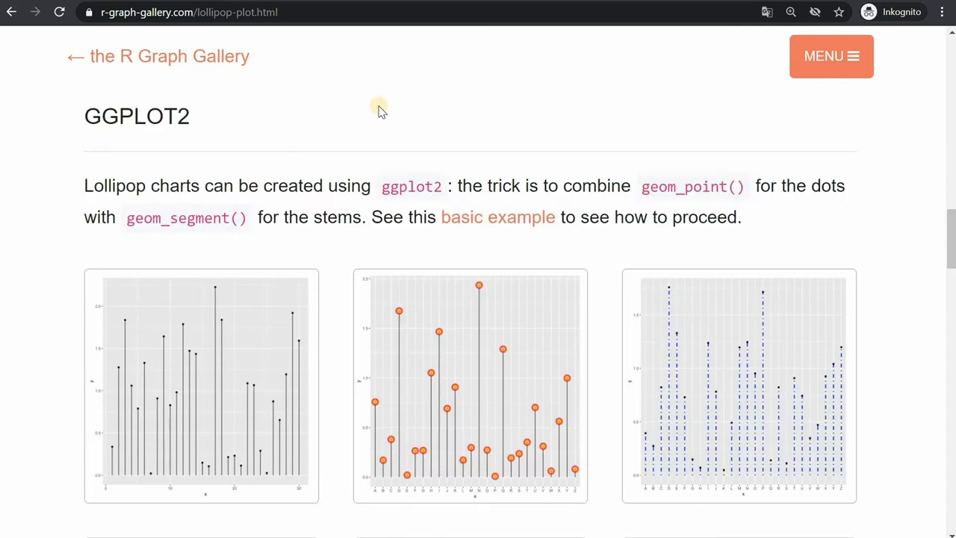
pyautogui.moveTo(207, 121)
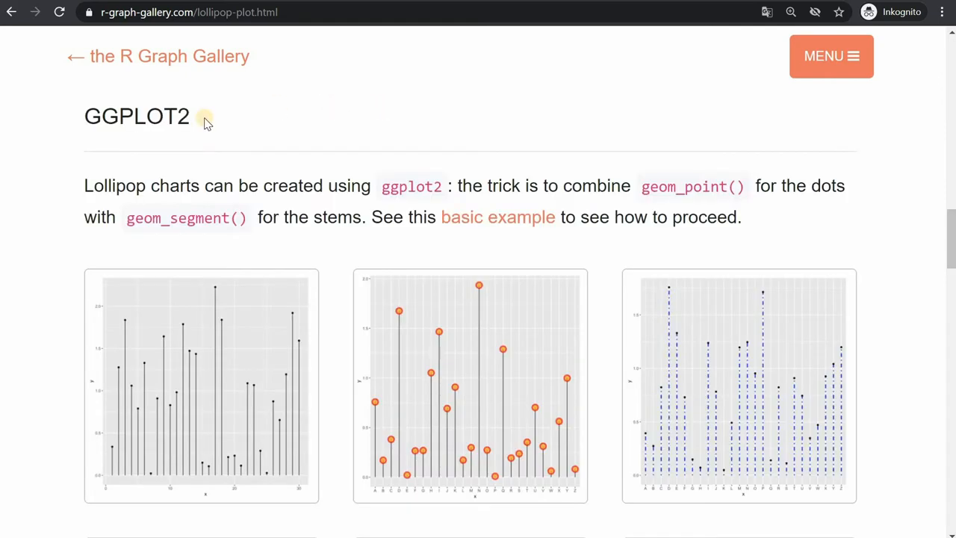
pyautogui.moveTo(257, 364)
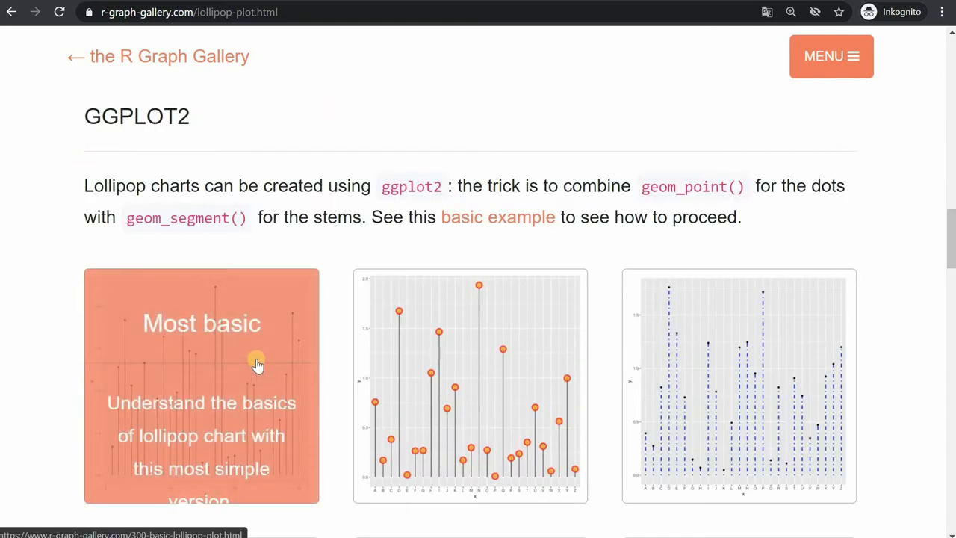
pyautogui.moveTo(421, 201)
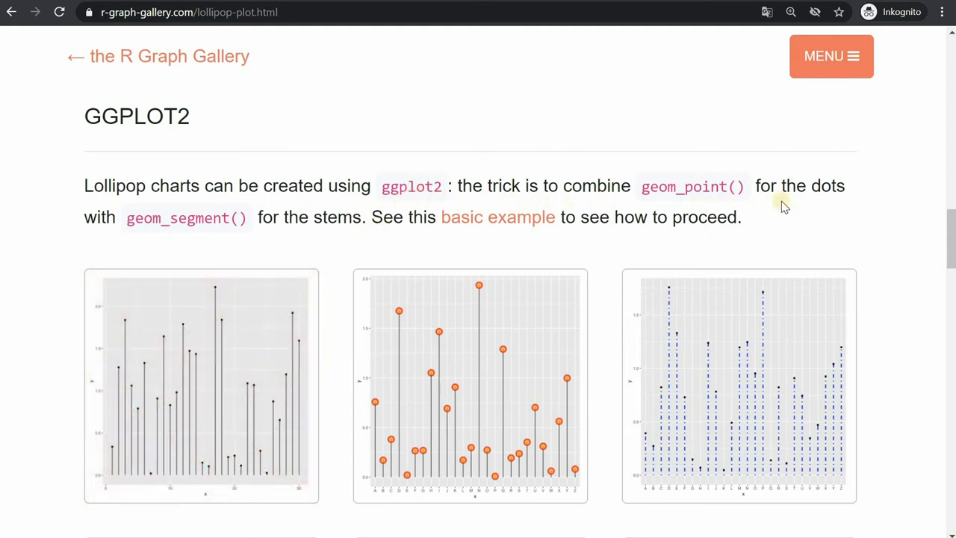
pyautogui.moveTo(347, 242)
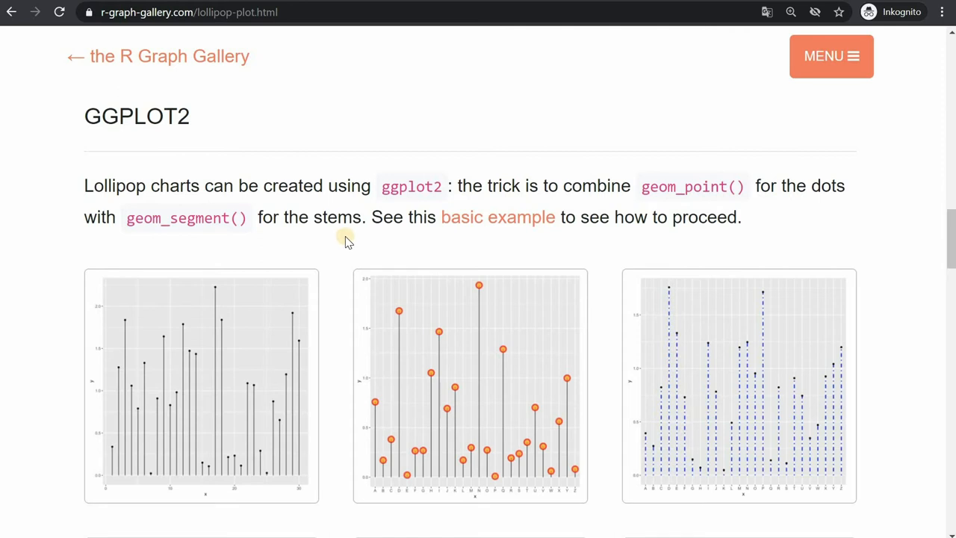
pyautogui.moveTo(338, 263)
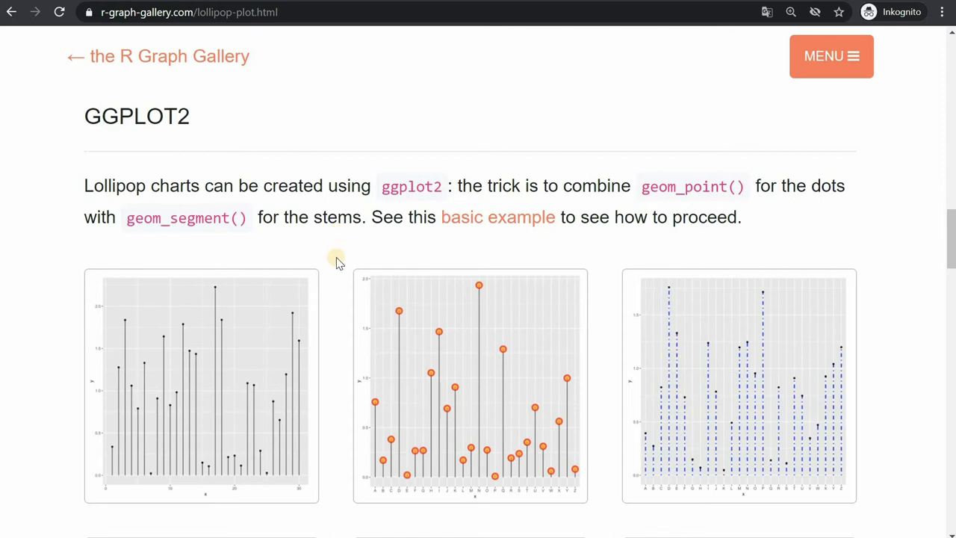
pyautogui.moveTo(478, 287)
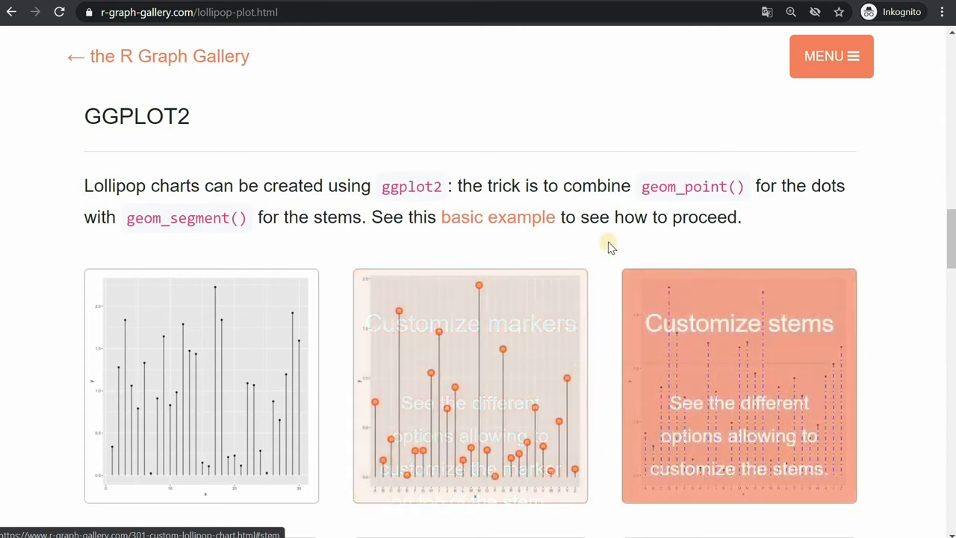
pyautogui.scroll(-3)
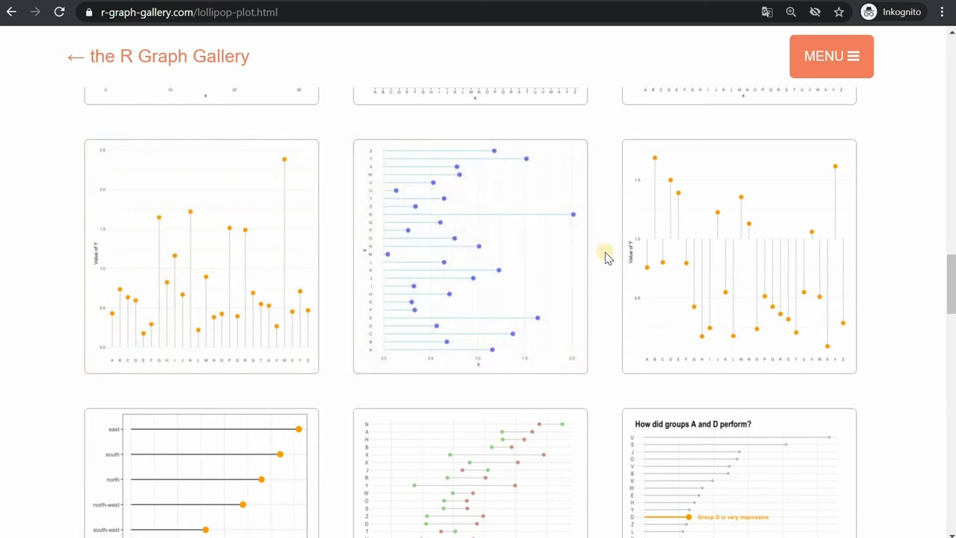
pyautogui.scroll(-3)
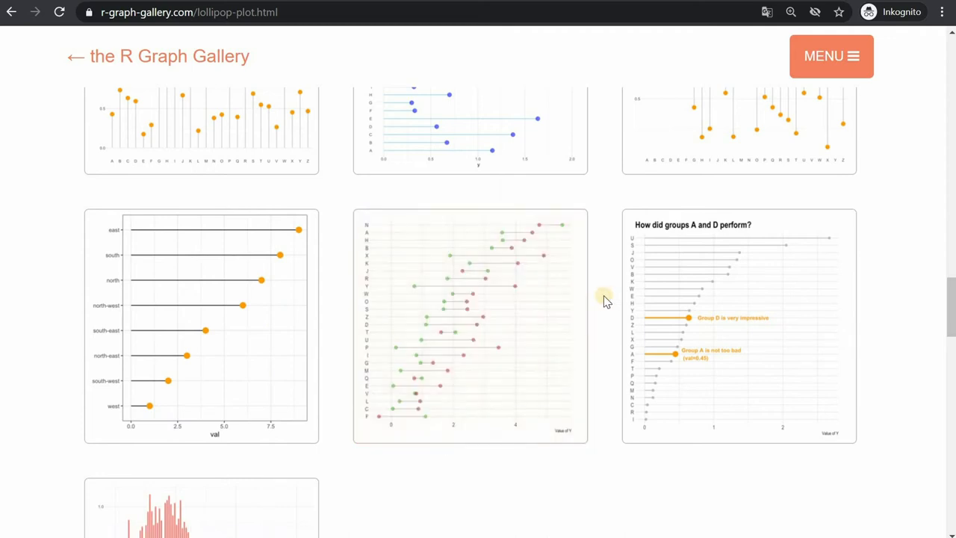
pyautogui.moveTo(602, 316)
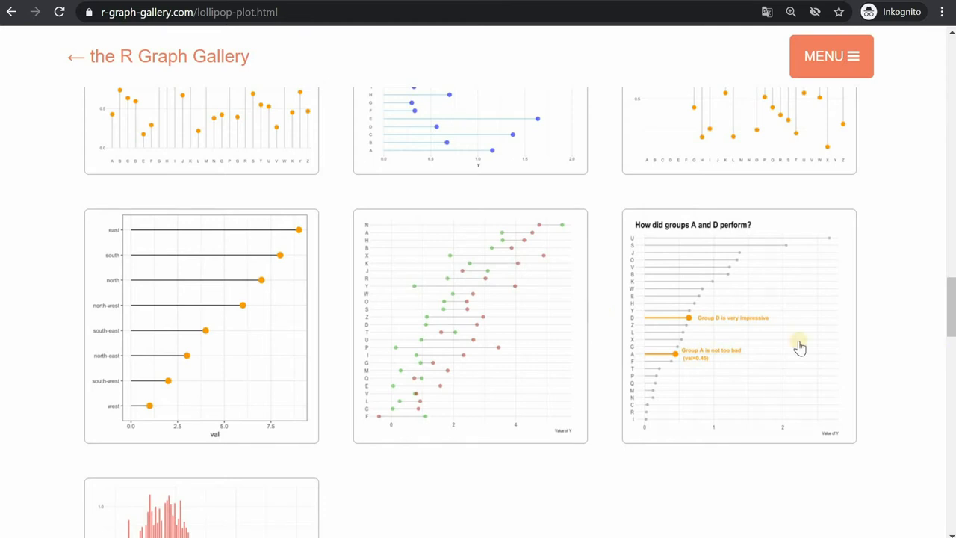
pyautogui.scroll(-3)
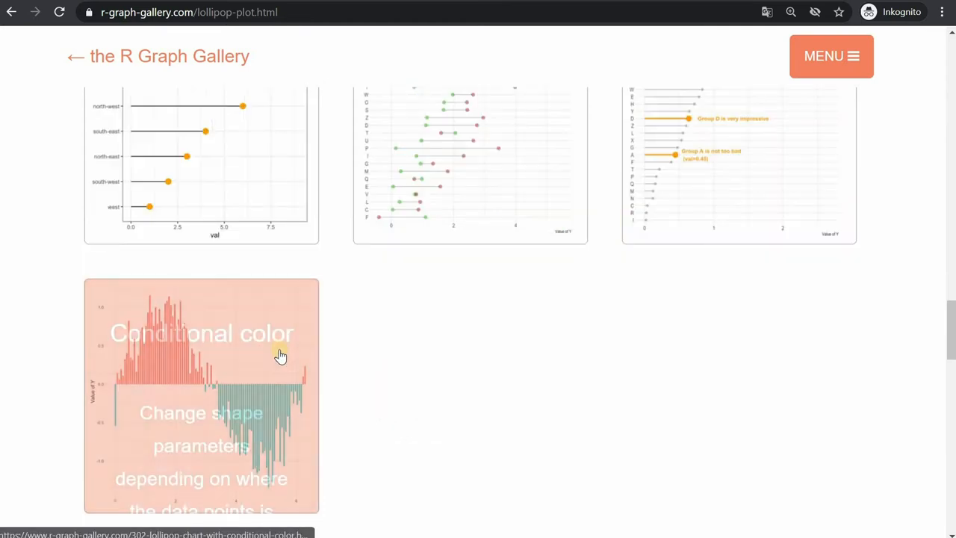
pyautogui.moveTo(363, 358)
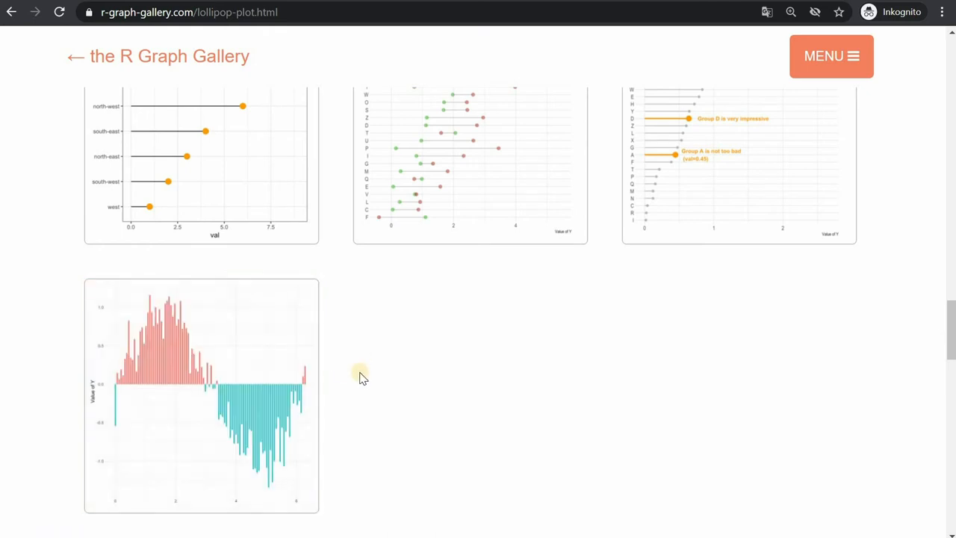
pyautogui.moveTo(351, 424)
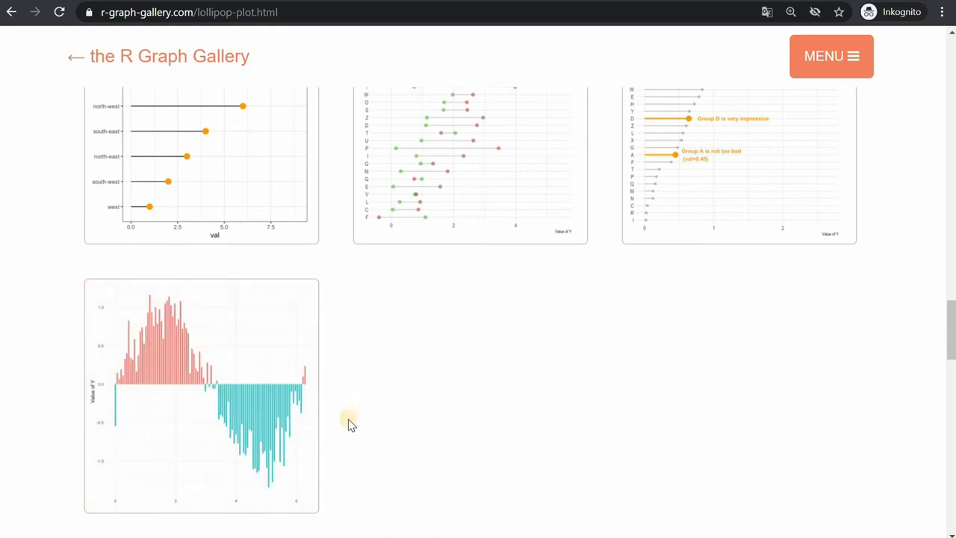
pyautogui.moveTo(481, 358)
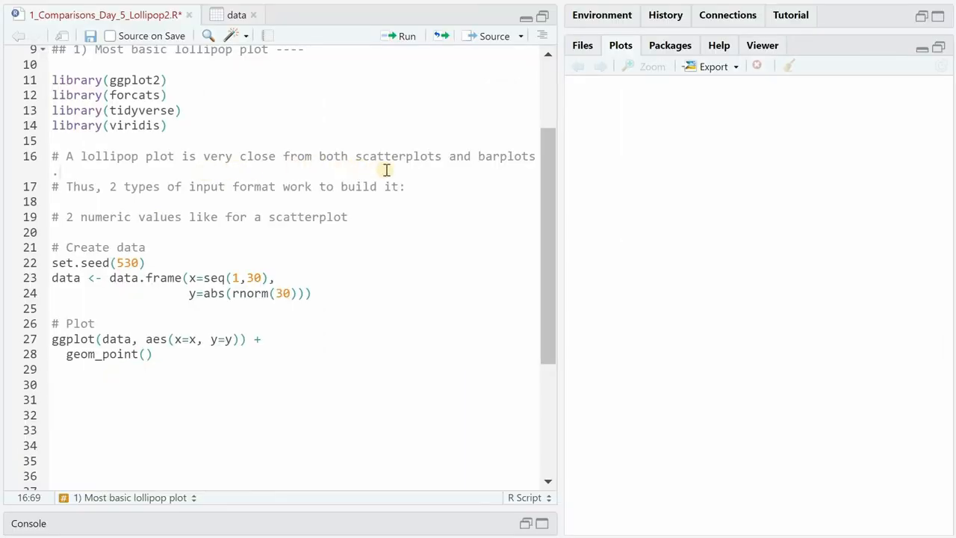
pyautogui.moveTo(457, 227)
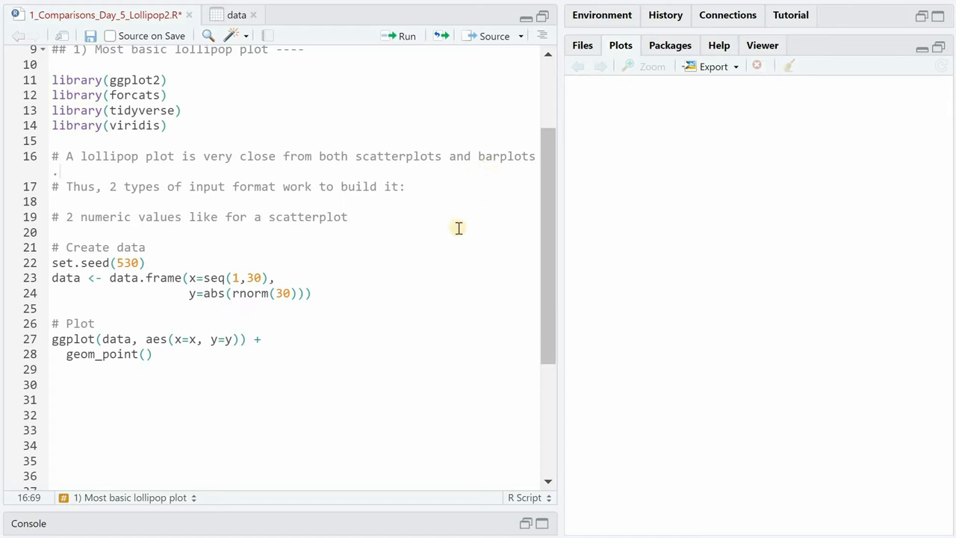
pyautogui.moveTo(230, 233)
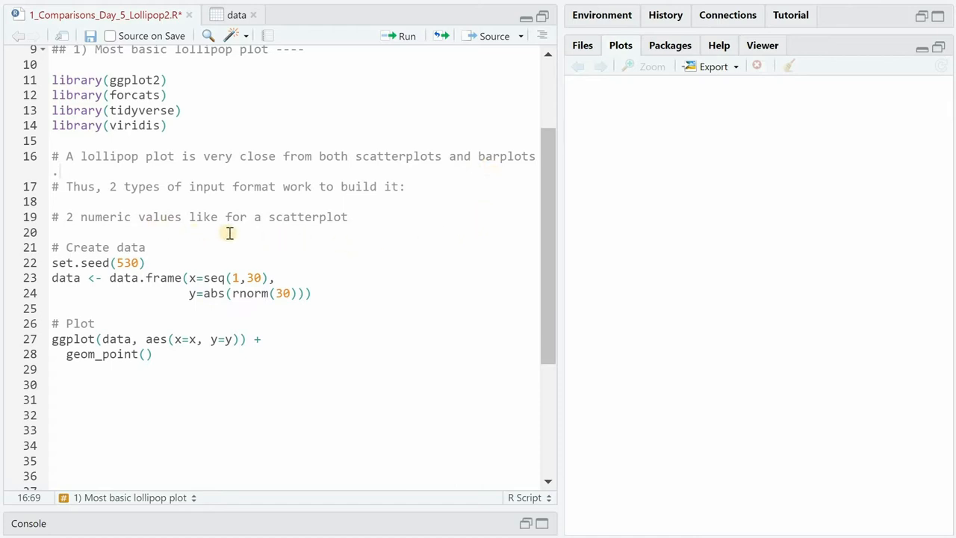
pyautogui.moveTo(339, 244)
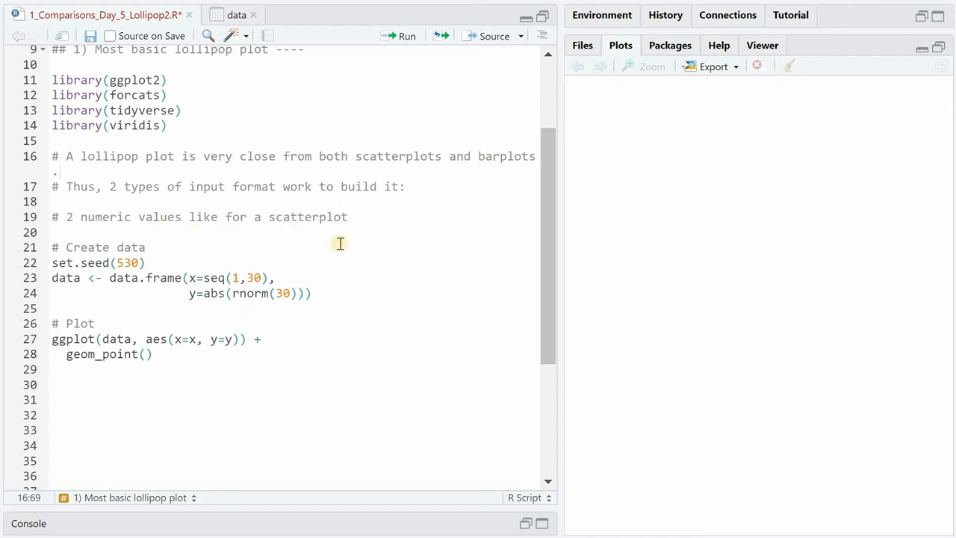
pyautogui.moveTo(206, 247)
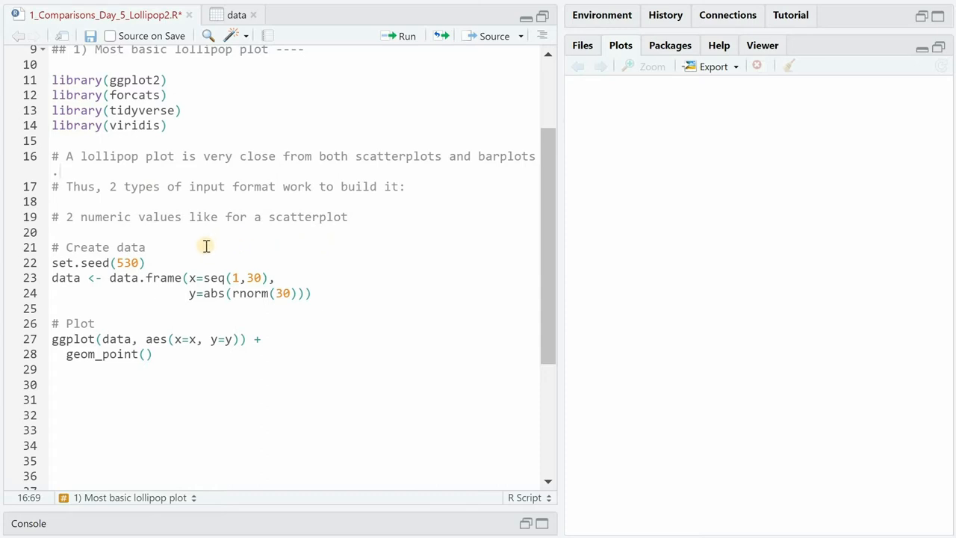
pyautogui.moveTo(216, 278)
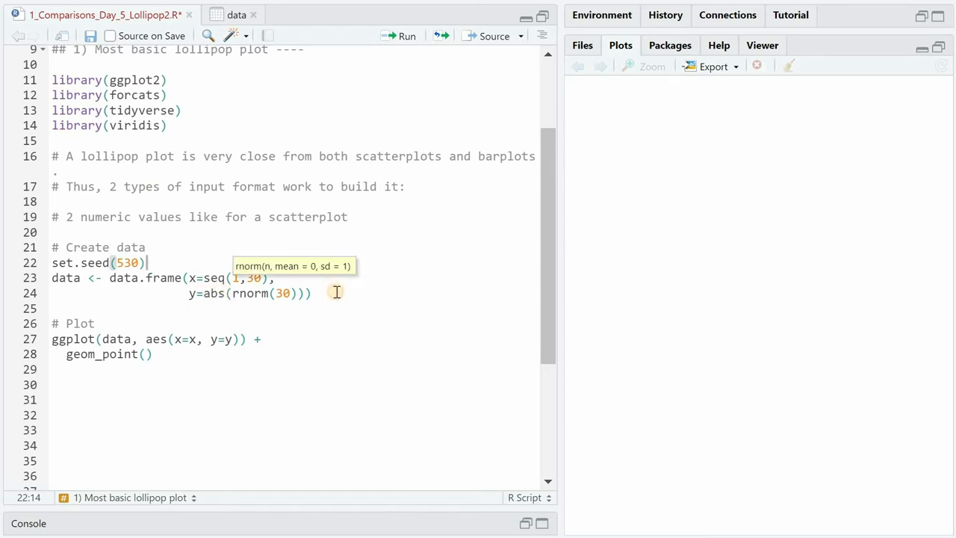
pyautogui.click(233, 15)
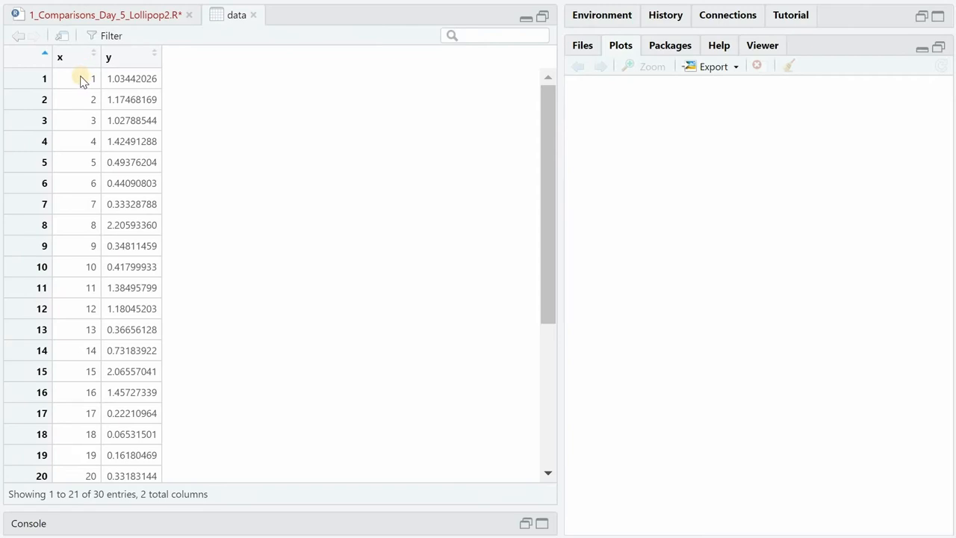
pyautogui.moveTo(137, 99)
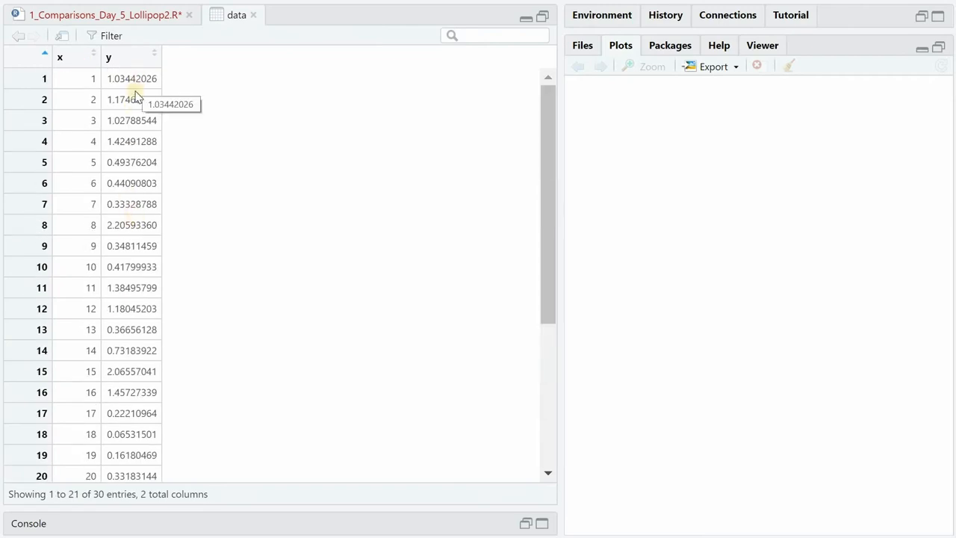
pyautogui.click(97, 15)
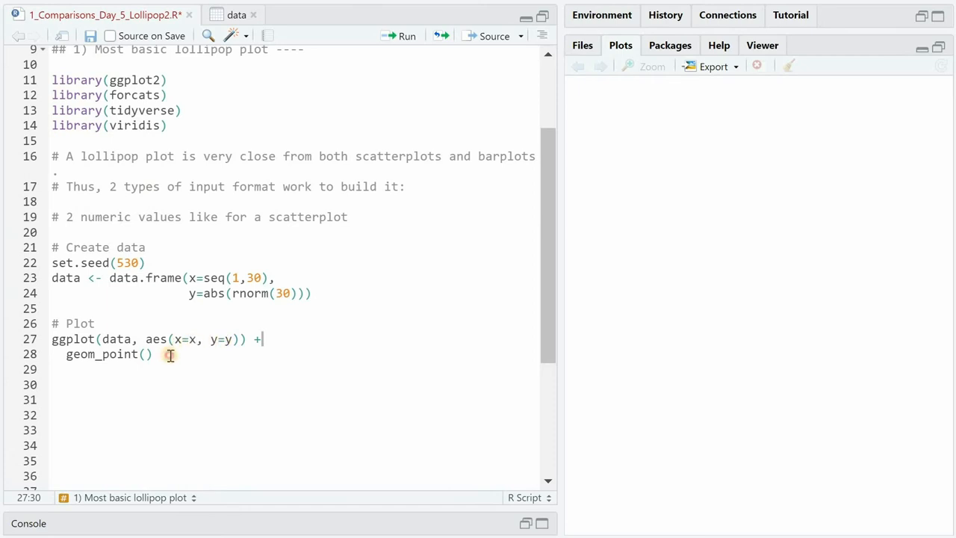
pyautogui.click(168, 355)
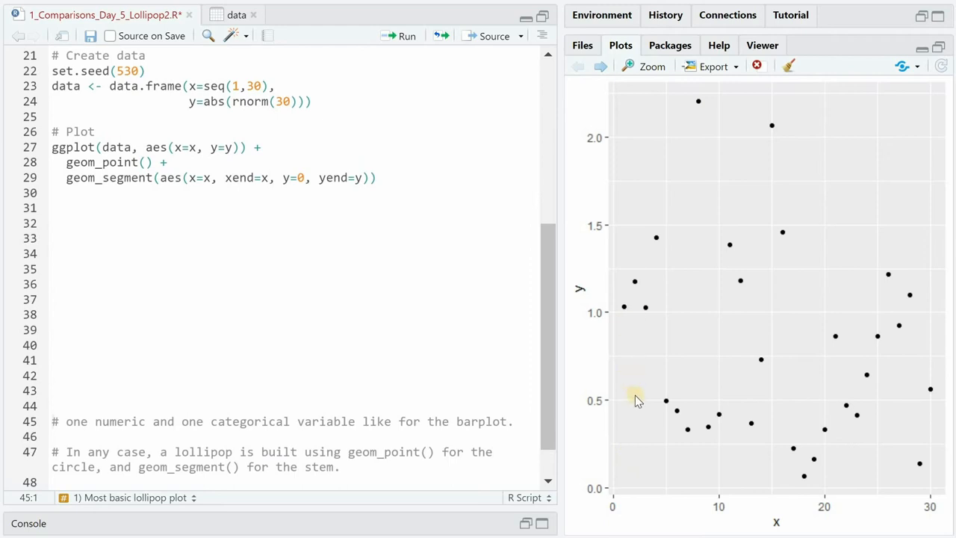
pyautogui.moveTo(153, 186)
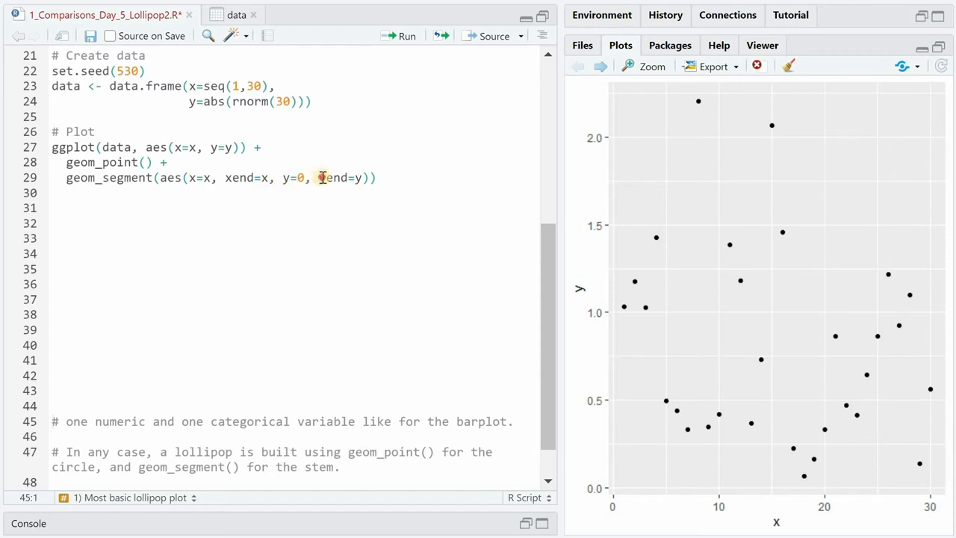
# Step: Highlight the yend argument of geom_segment and run the plot to draw stems under the points
pyautogui.doubleClick(326, 177)
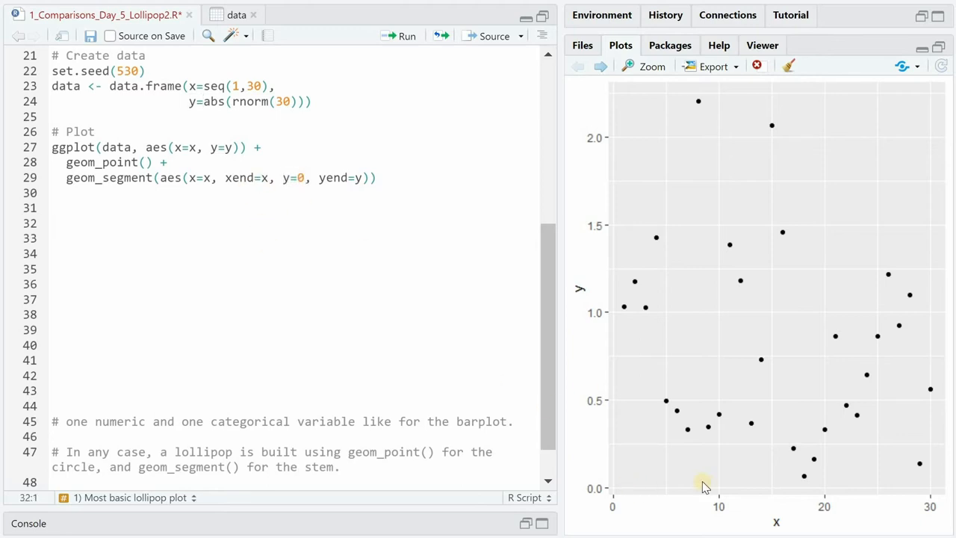
pyautogui.click(399, 36)
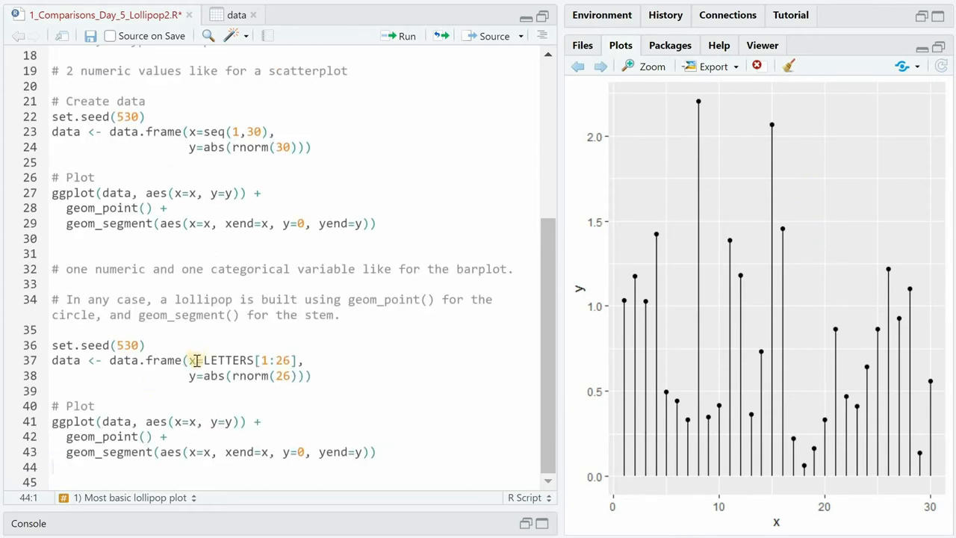
pyautogui.moveTo(284, 360)
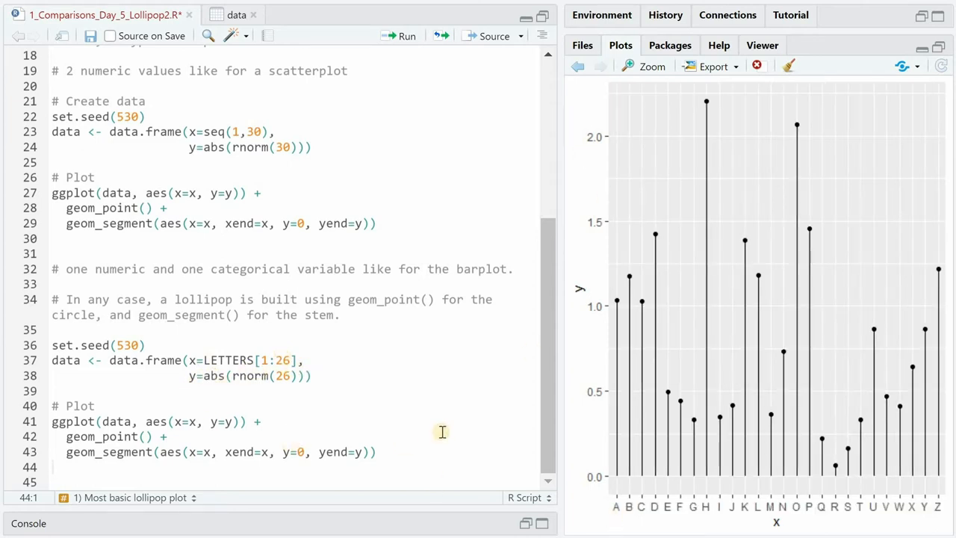
pyautogui.moveTo(865, 522)
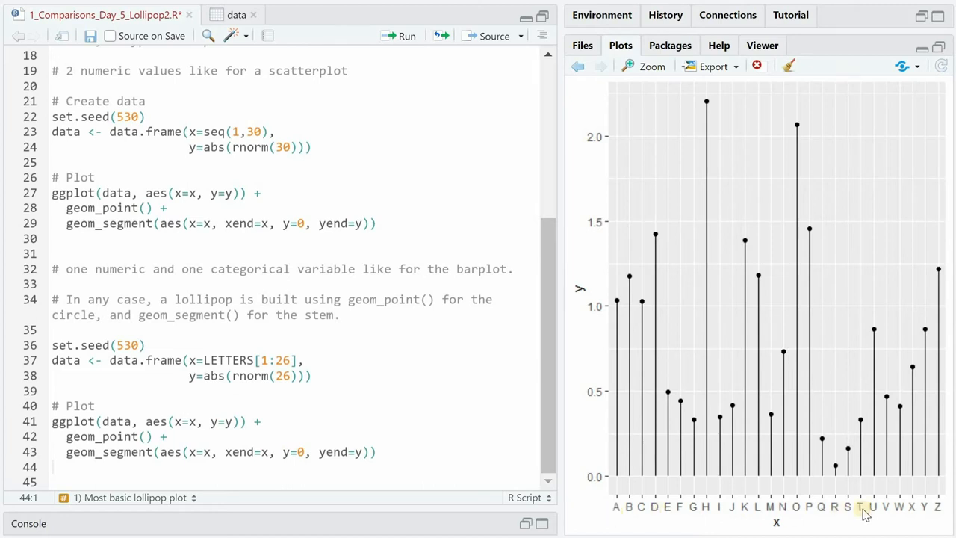
pyautogui.moveTo(879, 302)
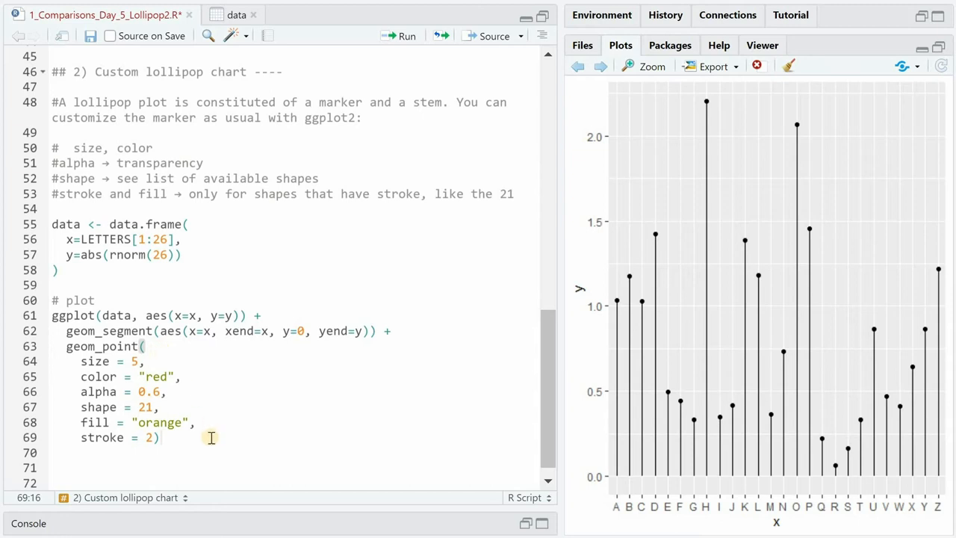
pyautogui.moveTo(680, 251)
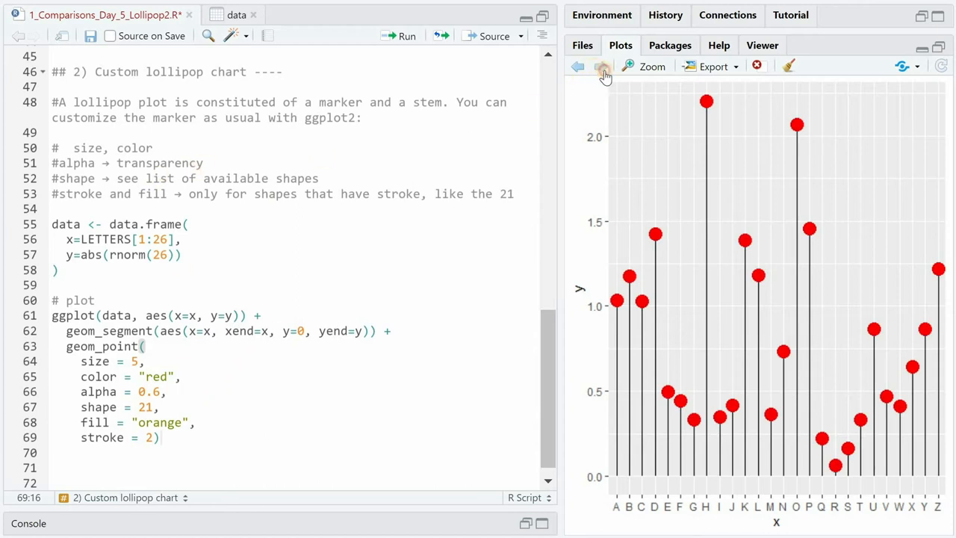
pyautogui.moveTo(704, 101)
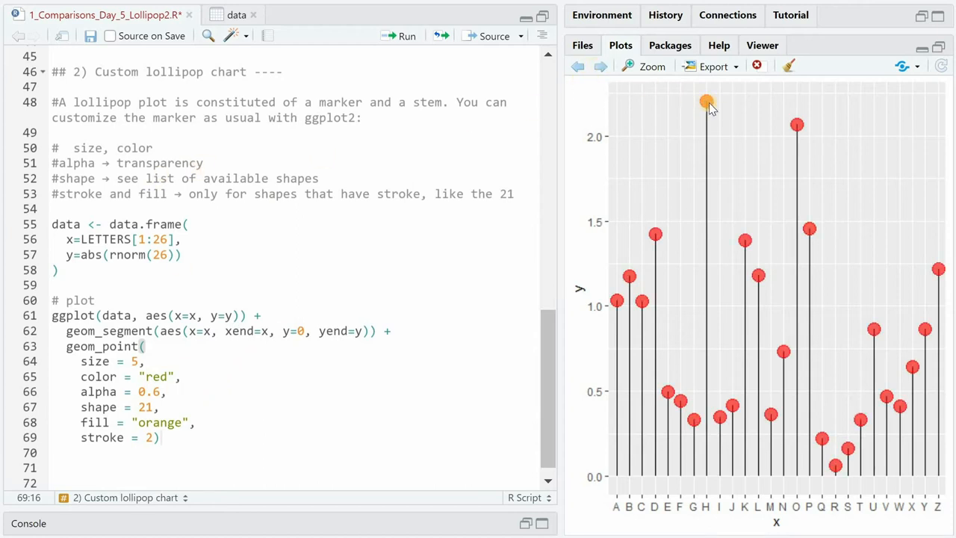
pyautogui.moveTo(705, 101)
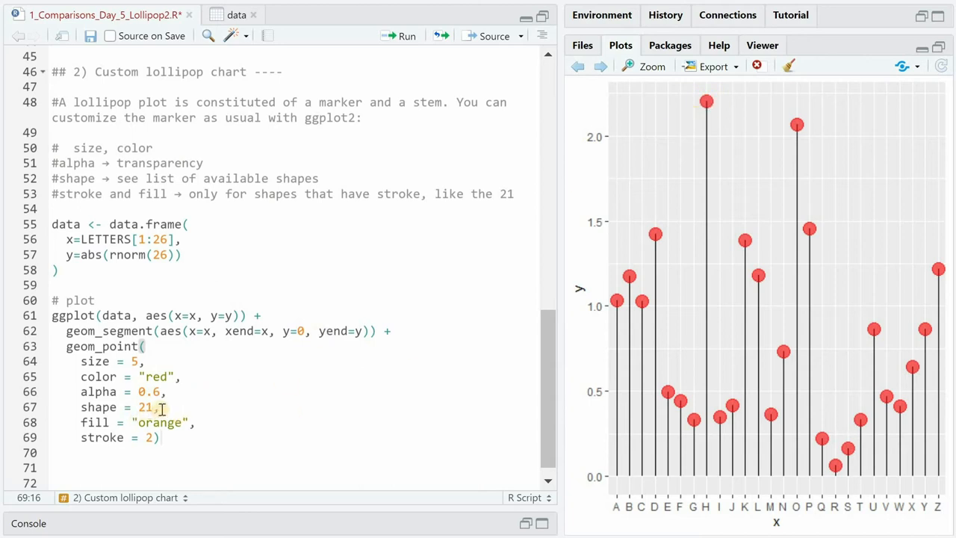
pyautogui.moveTo(600, 66)
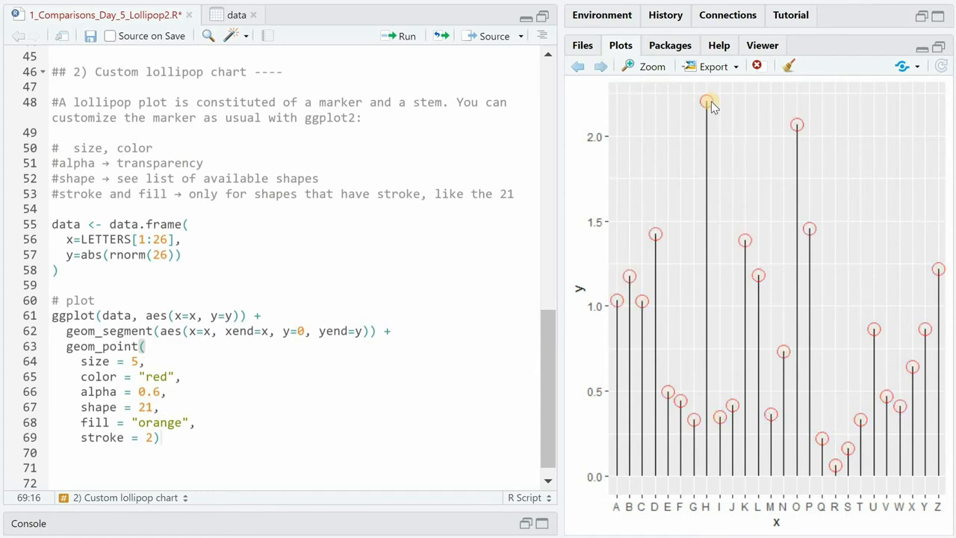
# Step: Redraw the chart with size 5, shape 21 orange-filled markers, red outline, alpha 0.6 and stroke 2
pyautogui.click(202, 422)
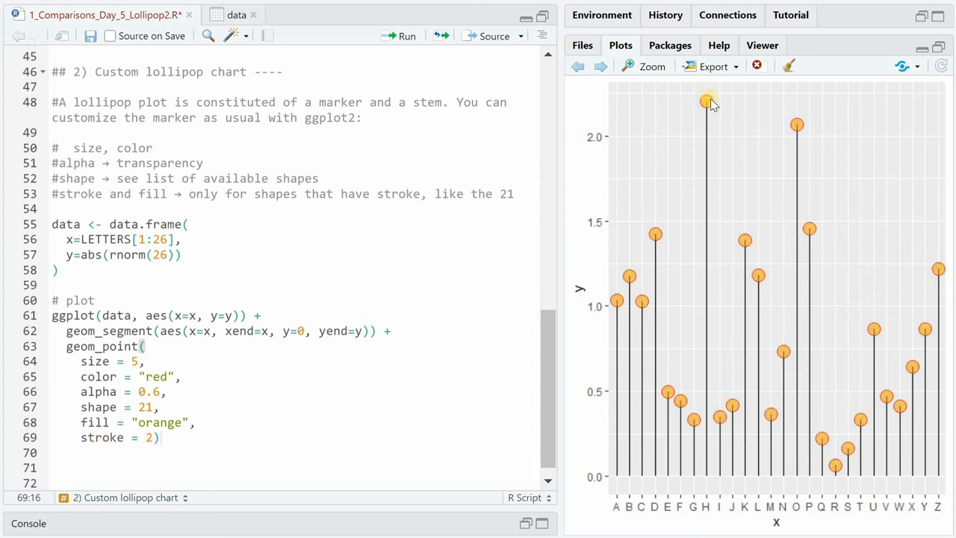
pyautogui.moveTo(705, 124)
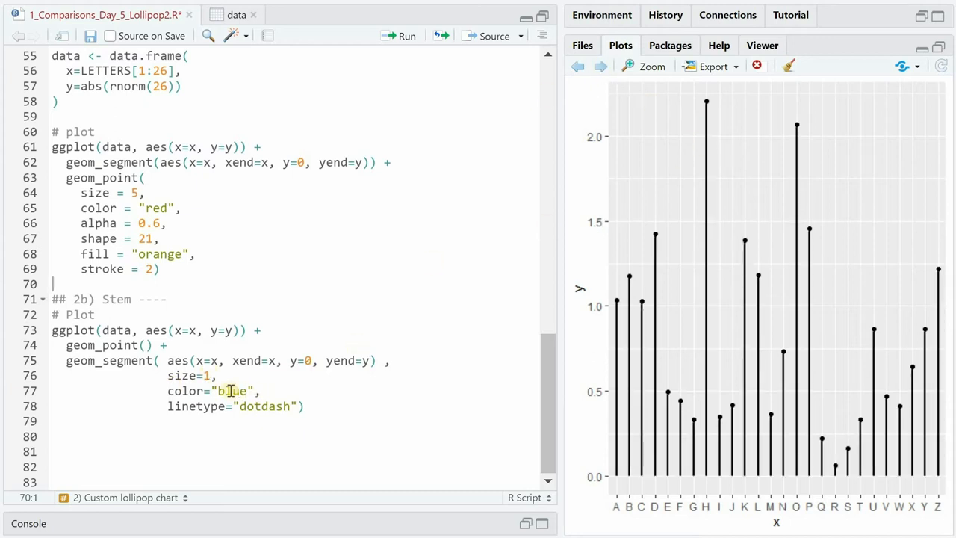
# Step: Run the stem section to draw size 1 blue dot-dash stems
pyautogui.click(399, 36)
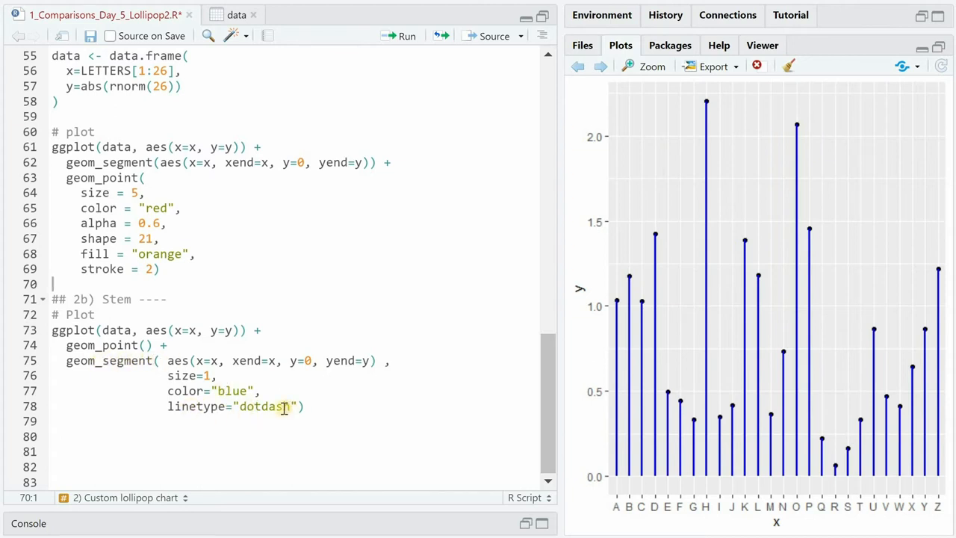
pyautogui.click(401, 35)
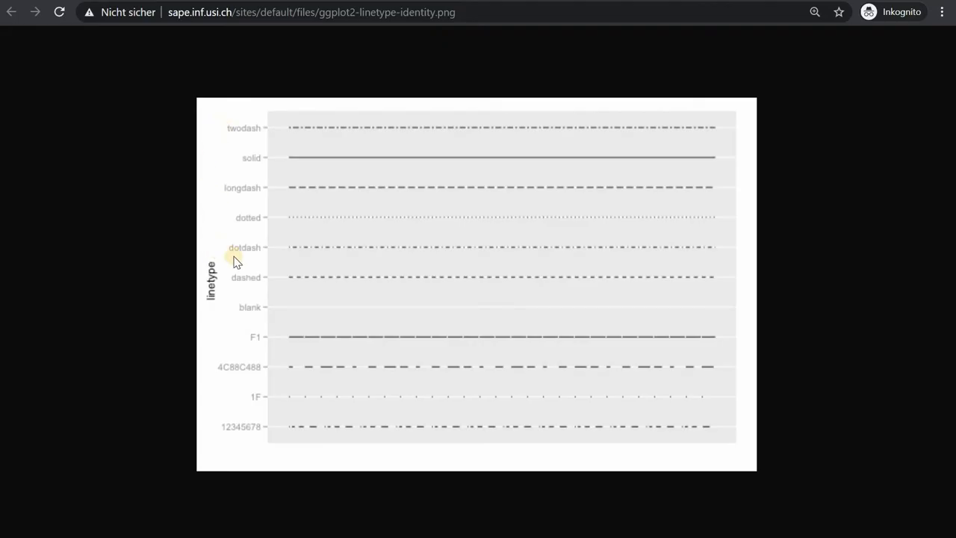
pyautogui.moveTo(221, 230)
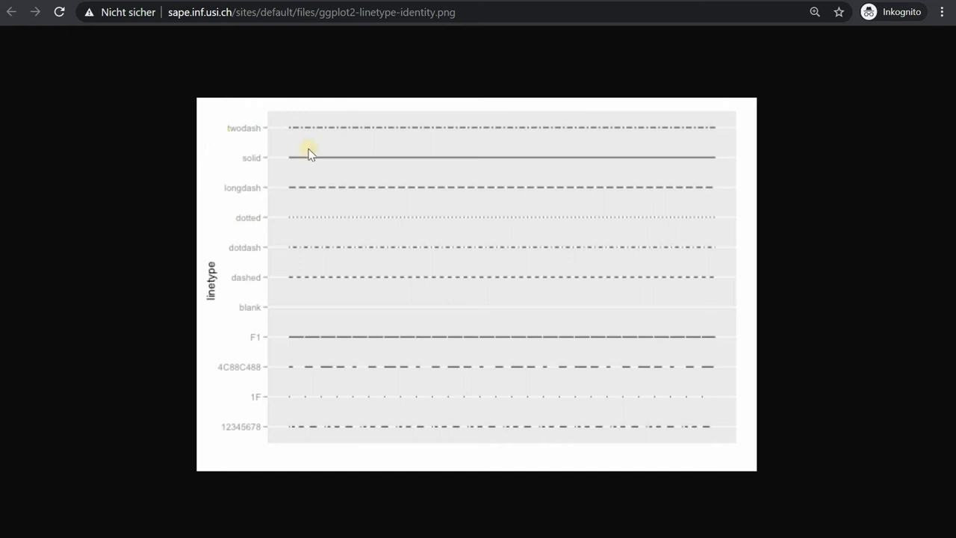
pyautogui.moveTo(239, 398)
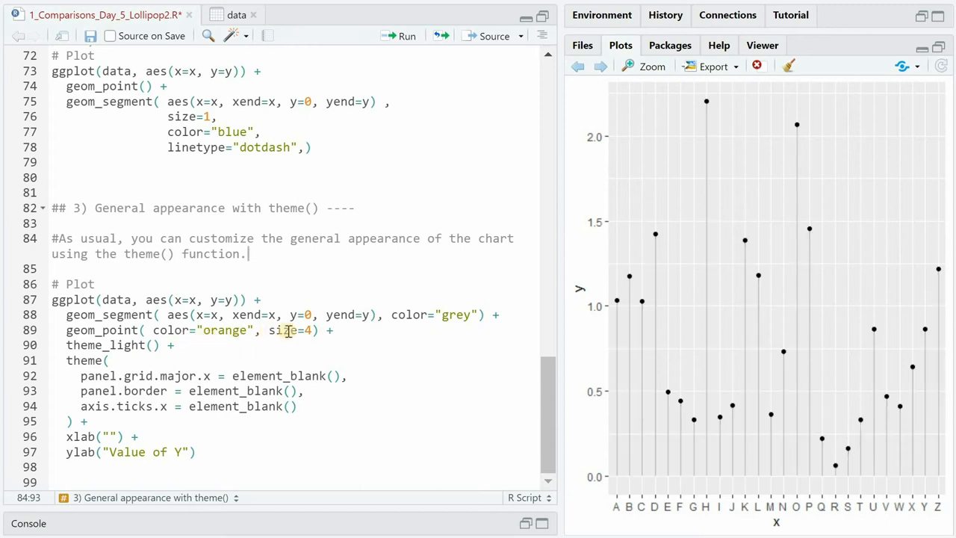
# Step: Run the theme_light() version with a 'Value of Y' axis and compare it with the previous plot in history
pyautogui.click(401, 36)
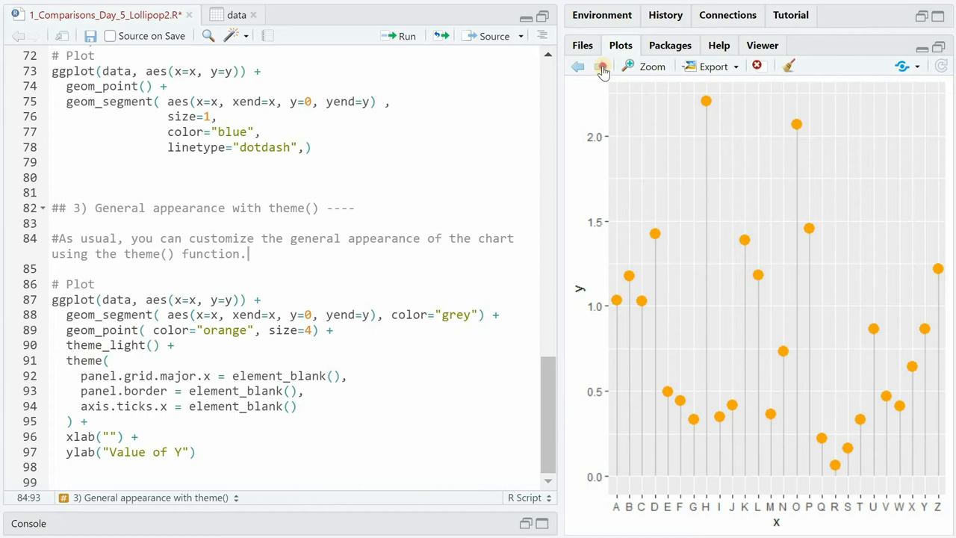
pyautogui.click(603, 66)
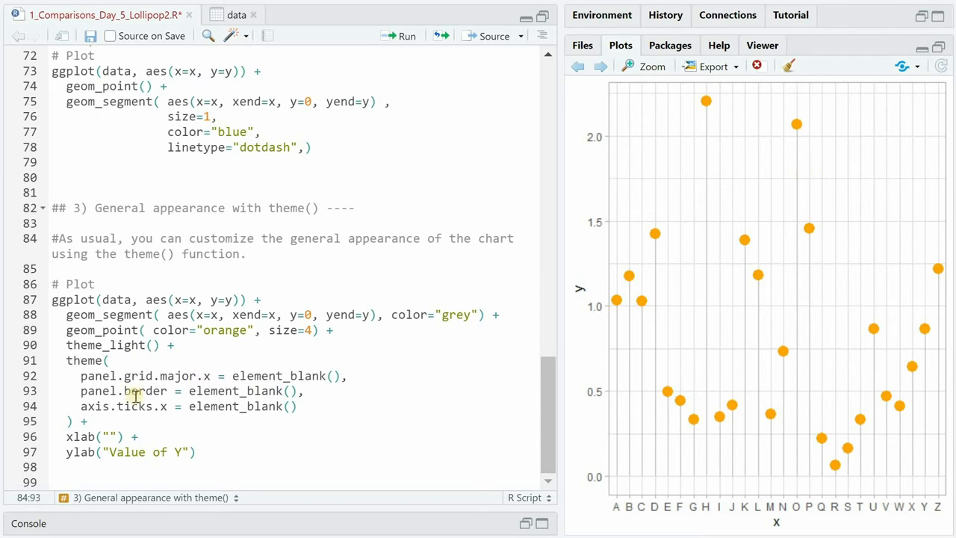
pyautogui.moveTo(694, 166)
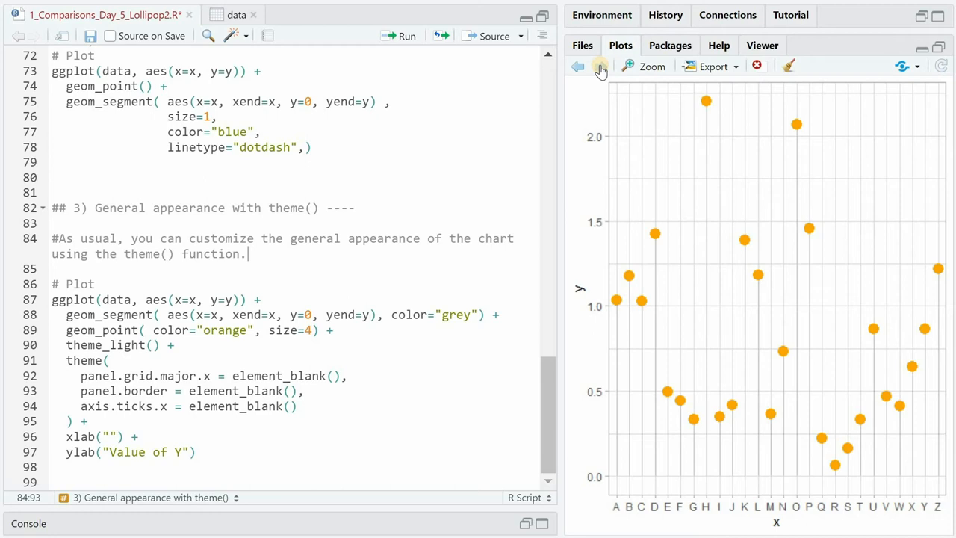
pyautogui.click(600, 66)
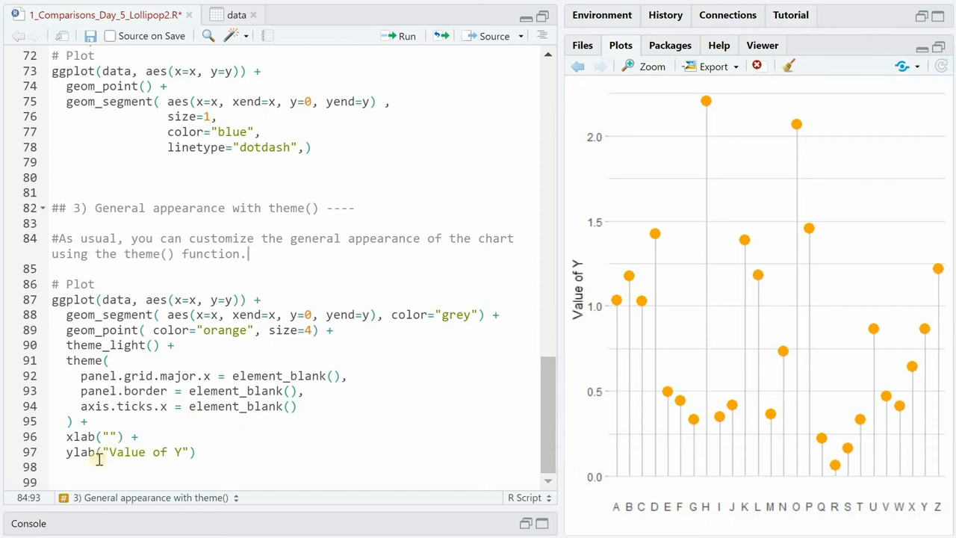
pyautogui.moveTo(551, 212)
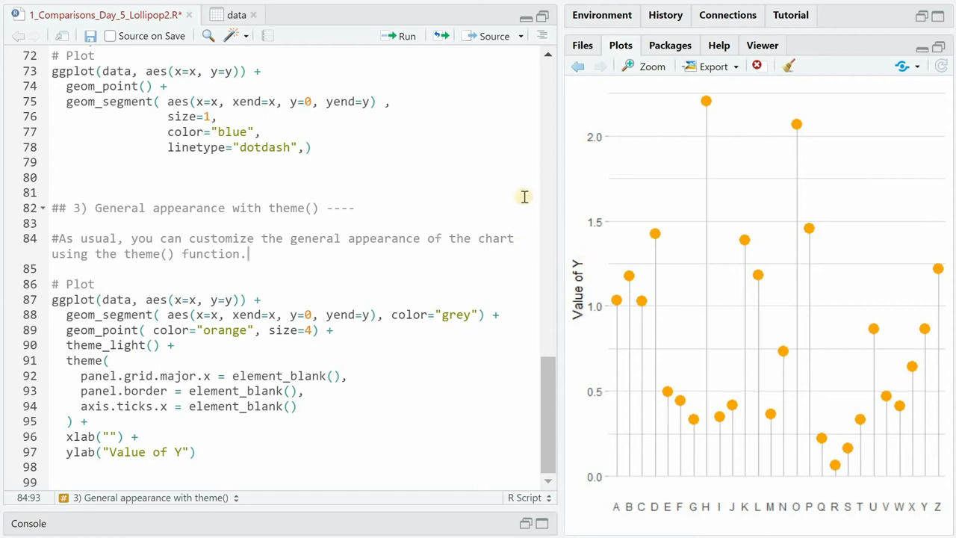
pyautogui.scroll(-3)
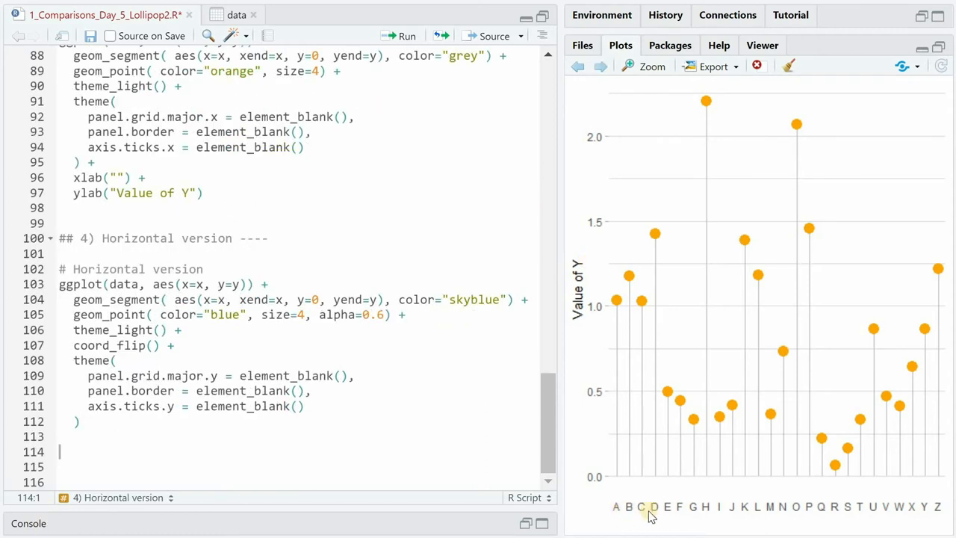
pyautogui.moveTo(701, 523)
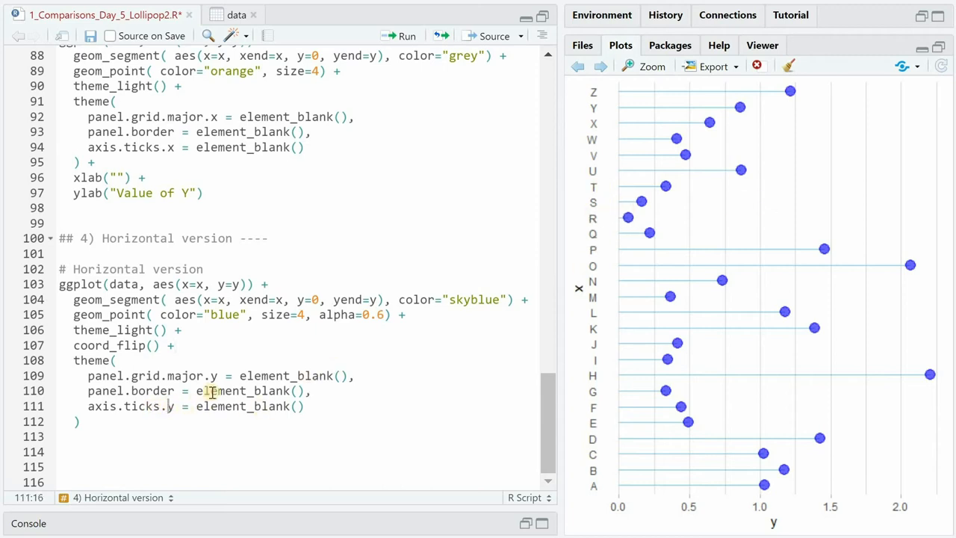
# Step: Run the coord_flip() version with skyblue stems and translucent blue dots to draw the chart horizontally
pyautogui.click(213, 377)
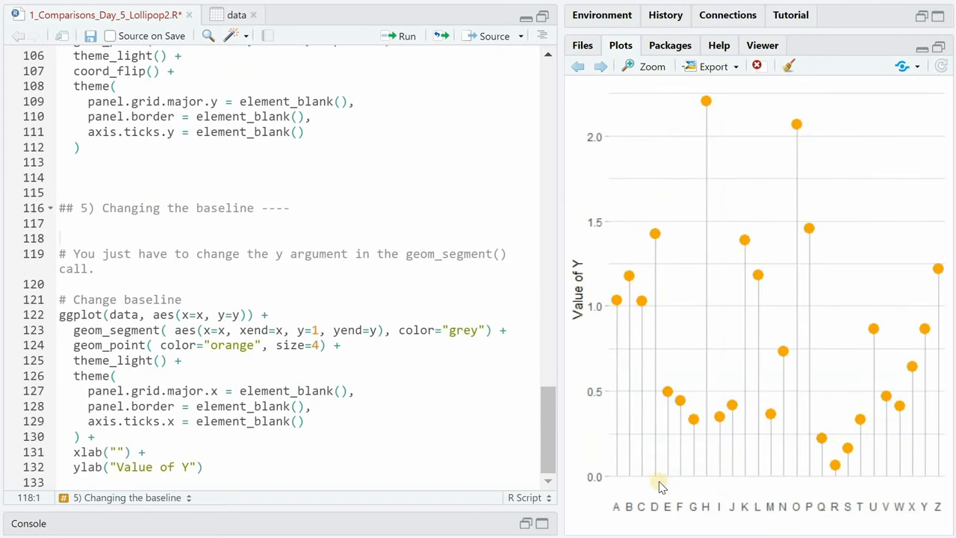
pyautogui.moveTo(708, 484)
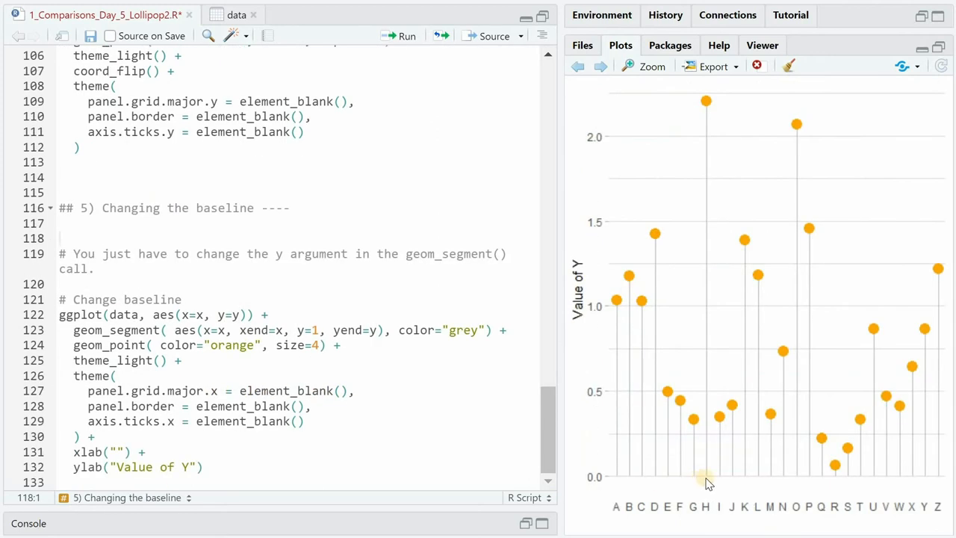
pyautogui.moveTo(726, 480)
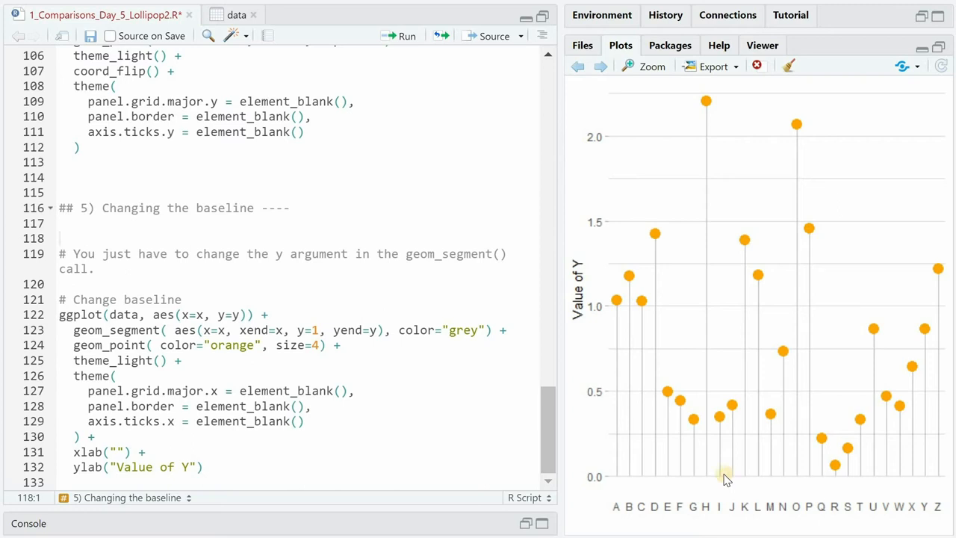
pyautogui.moveTo(656, 418)
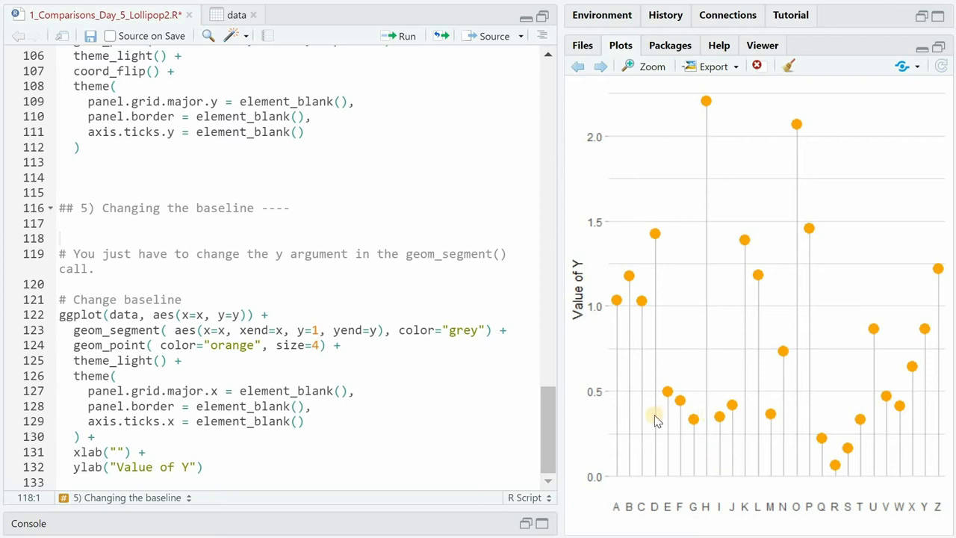
pyautogui.moveTo(344, 268)
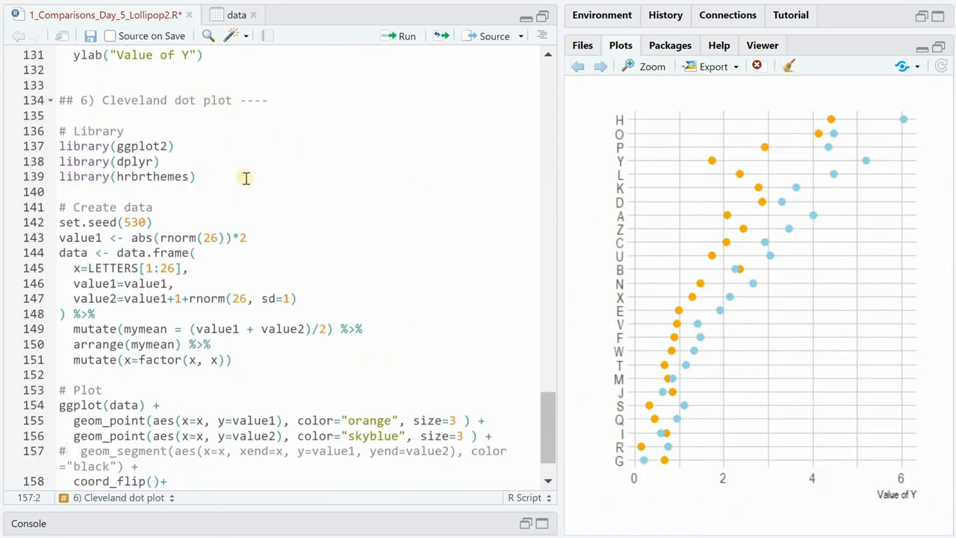
pyautogui.moveTo(209, 217)
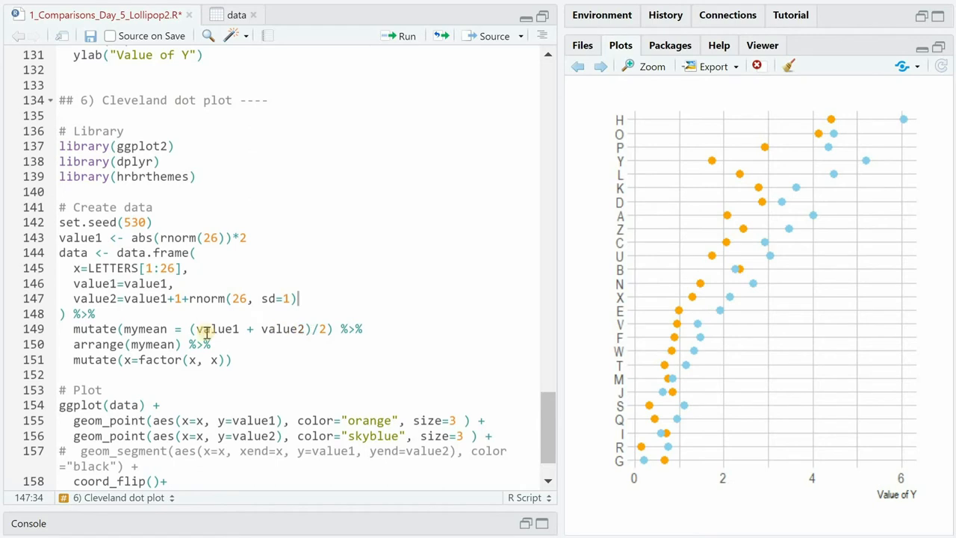
pyautogui.moveTo(140, 343)
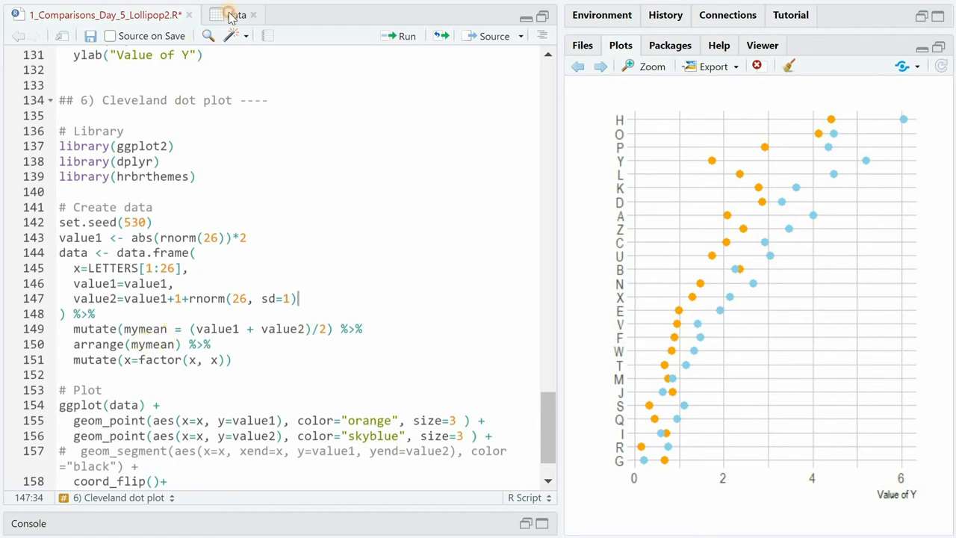
# Step: Inspect the data table with x, value1, value2 and mymean columns, then return to the script
pyautogui.click(233, 15)
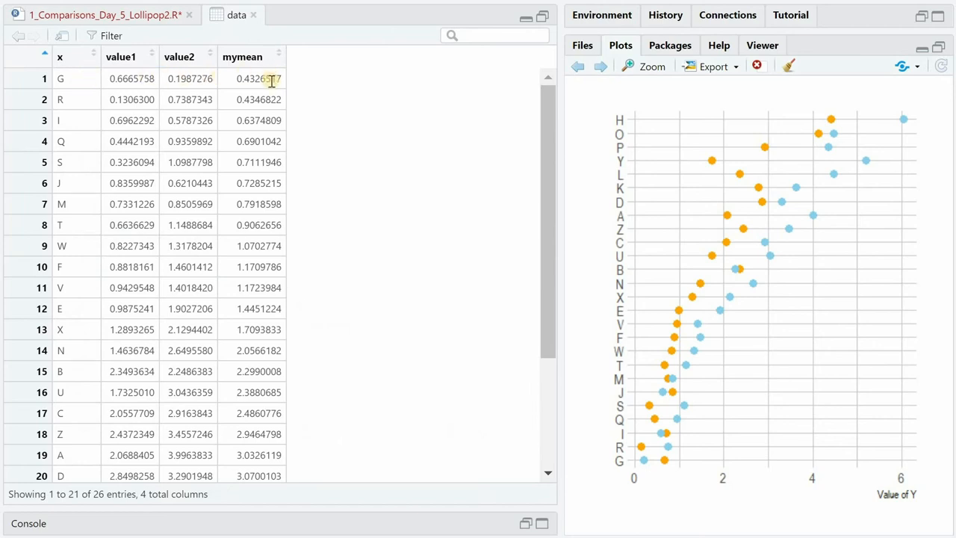
pyautogui.scroll(-3)
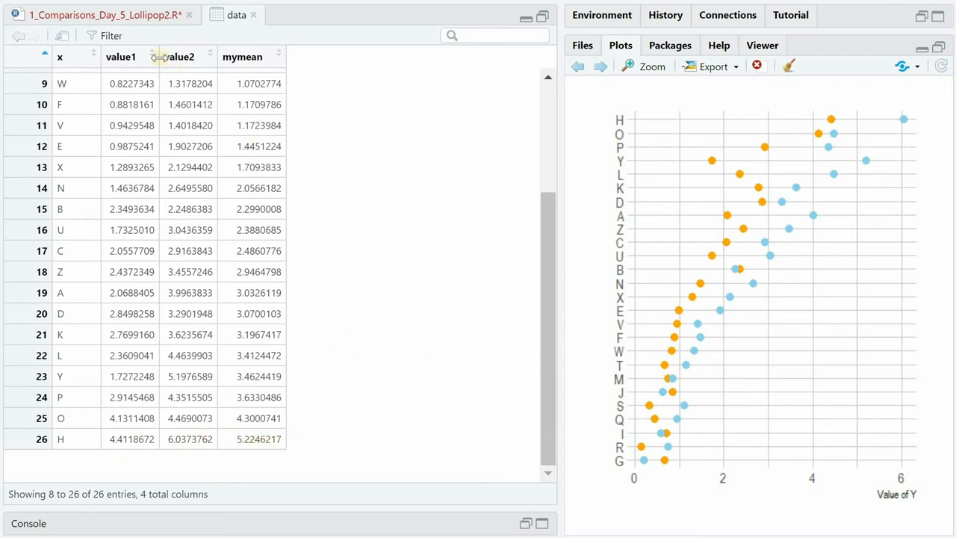
pyautogui.click(97, 15)
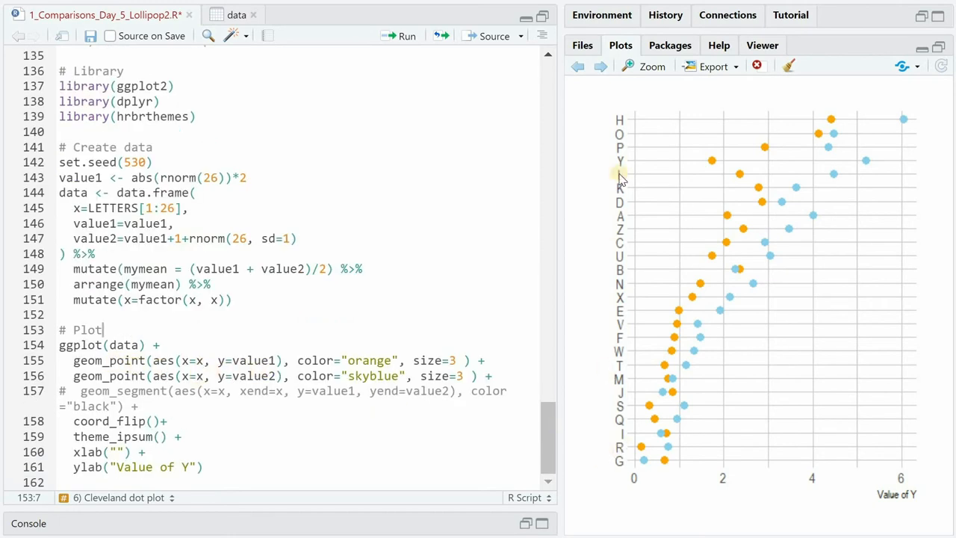
pyautogui.moveTo(137, 427)
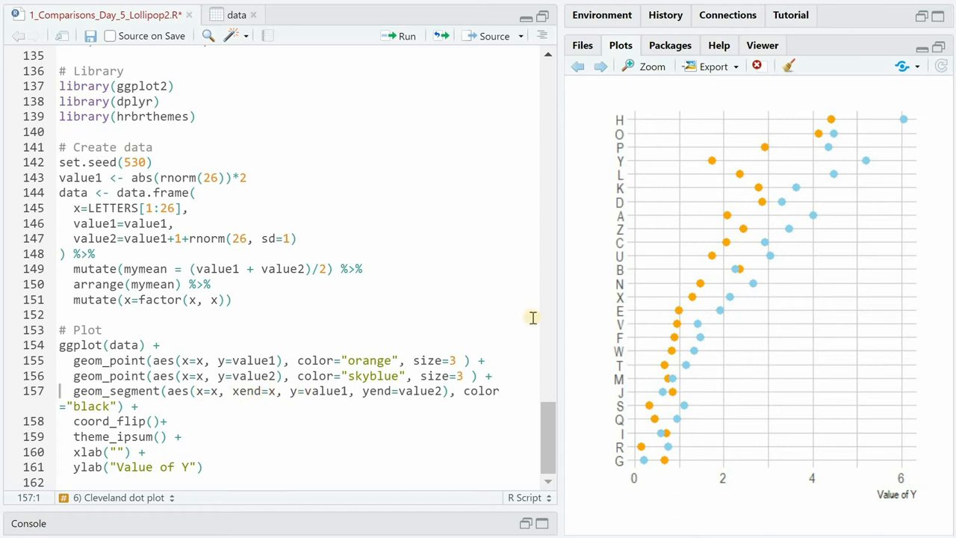
pyautogui.moveTo(312, 392)
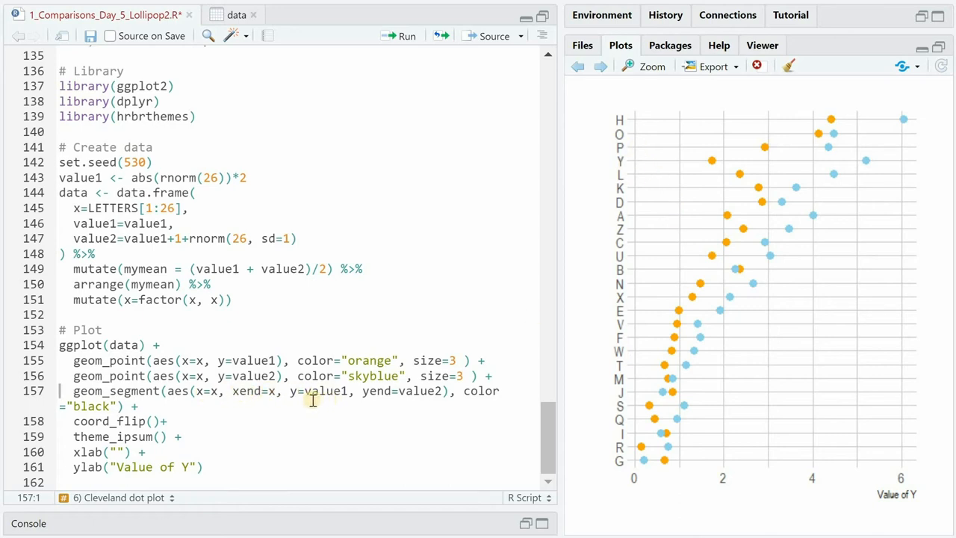
pyautogui.moveTo(367, 391)
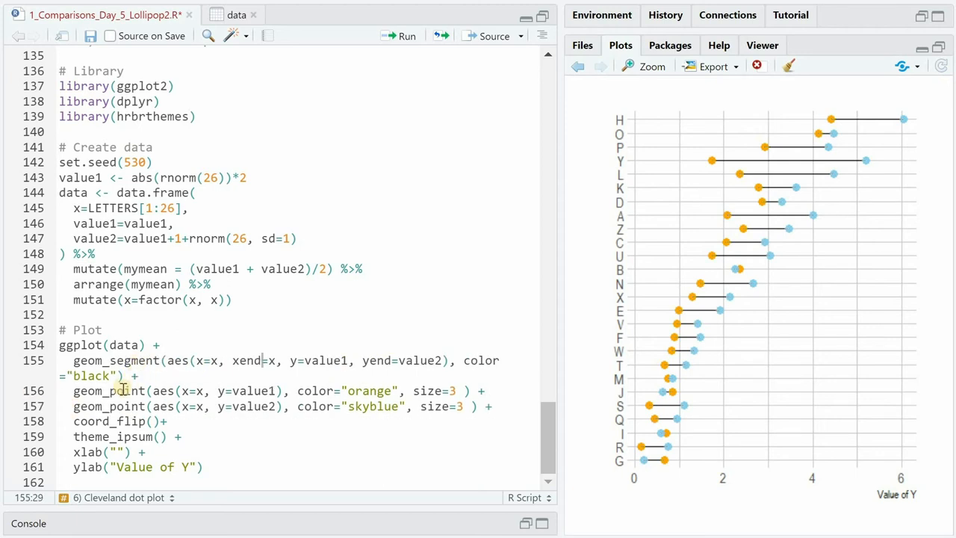
pyautogui.moveTo(791, 180)
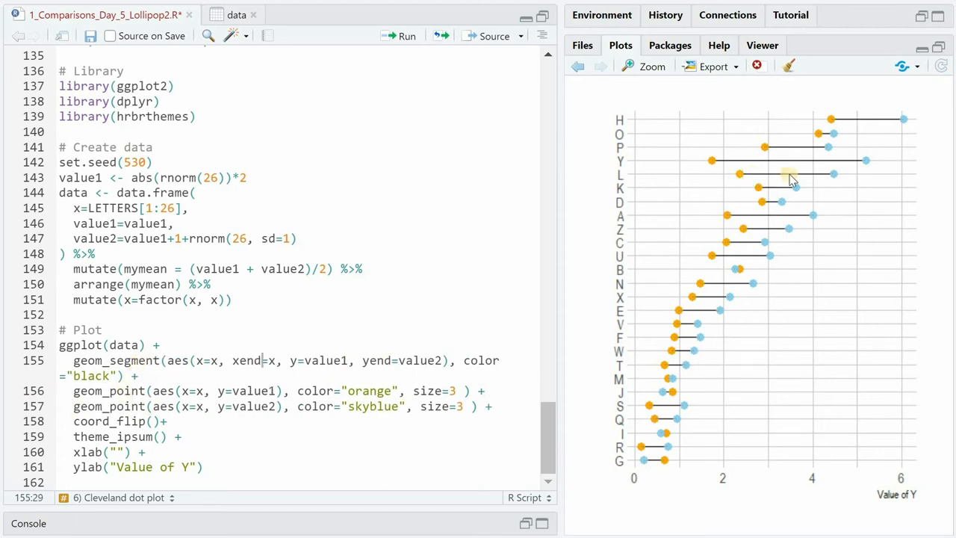
pyautogui.moveTo(836, 166)
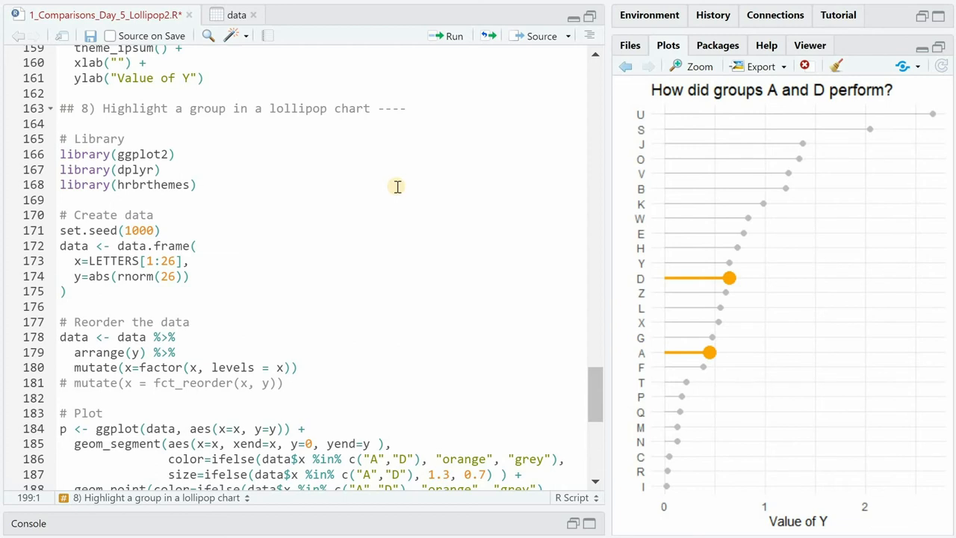
pyautogui.moveTo(394, 194)
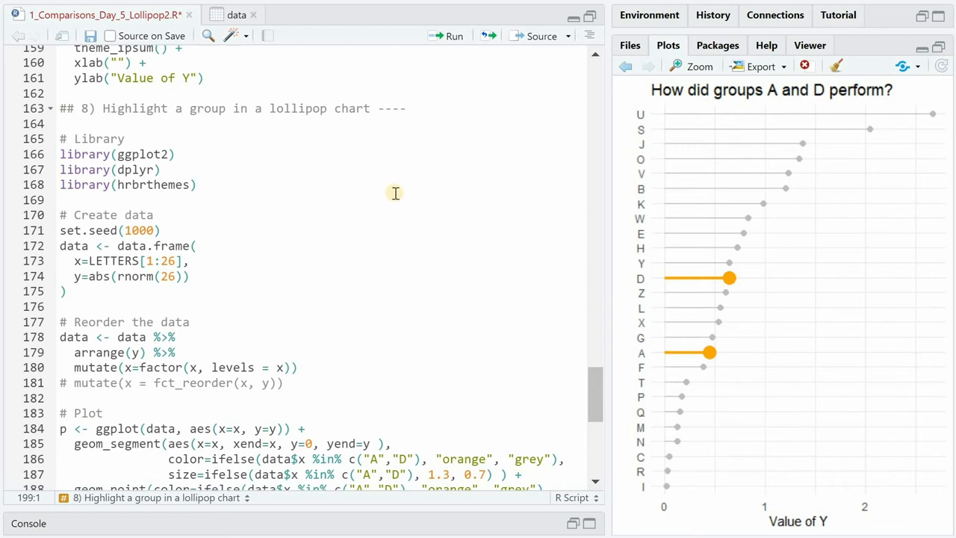
pyautogui.moveTo(418, 179)
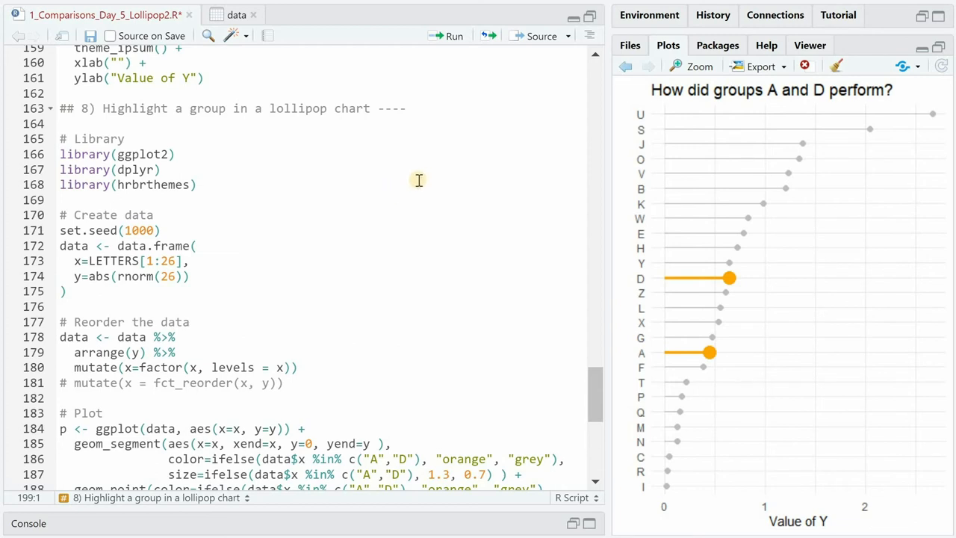
pyautogui.moveTo(436, 180)
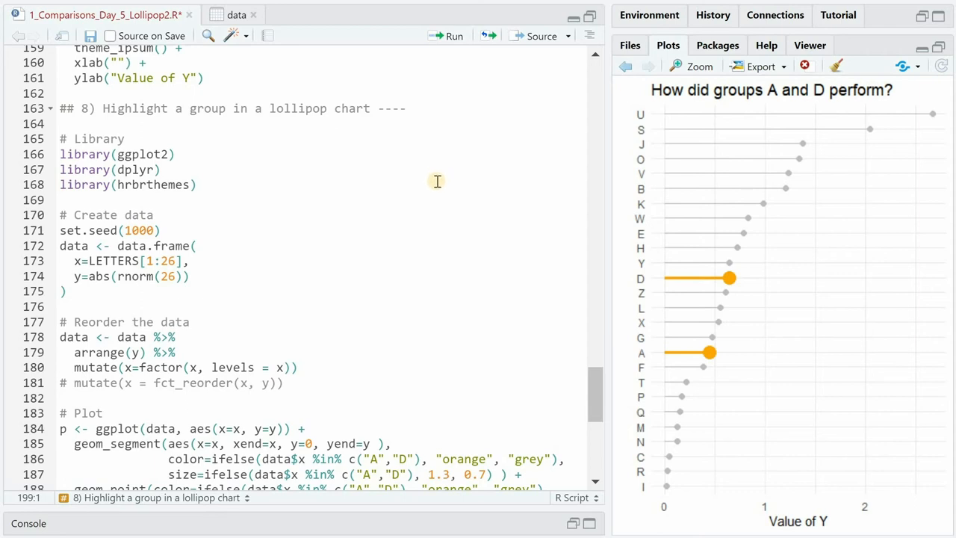
pyautogui.moveTo(455, 194)
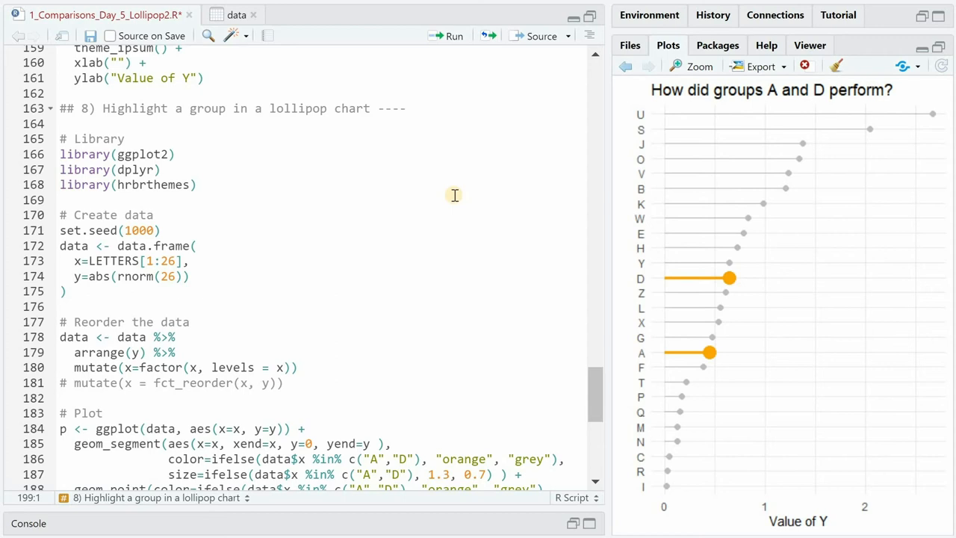
pyautogui.moveTo(463, 233)
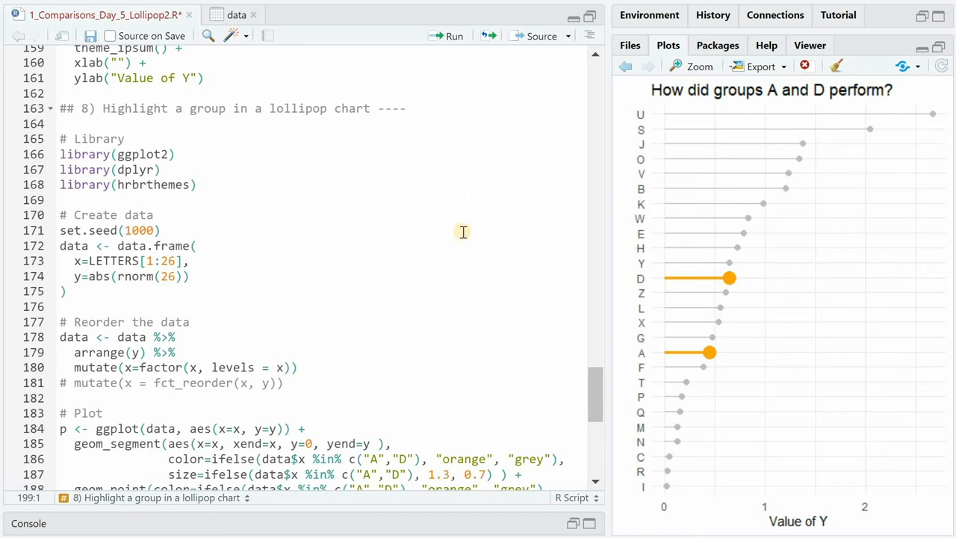
pyautogui.moveTo(466, 235)
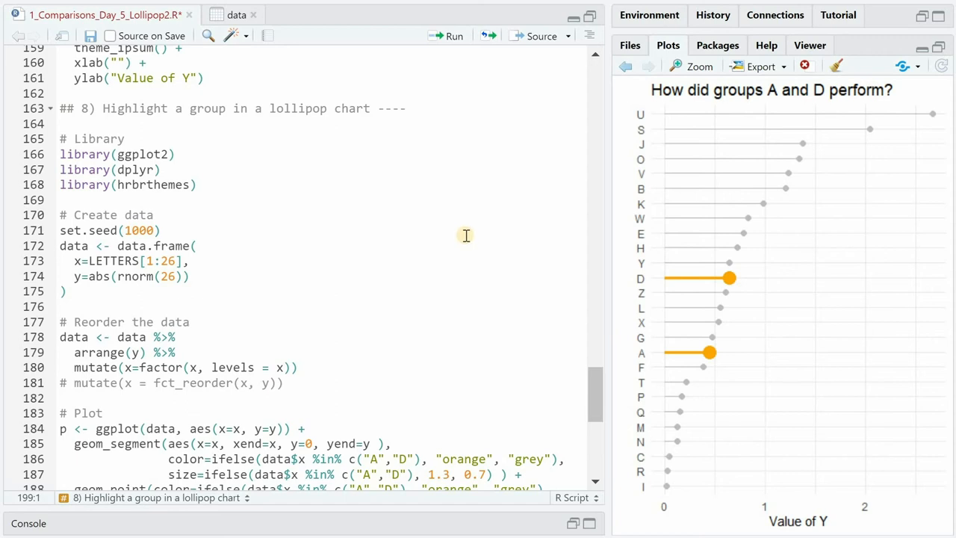
pyautogui.moveTo(433, 254)
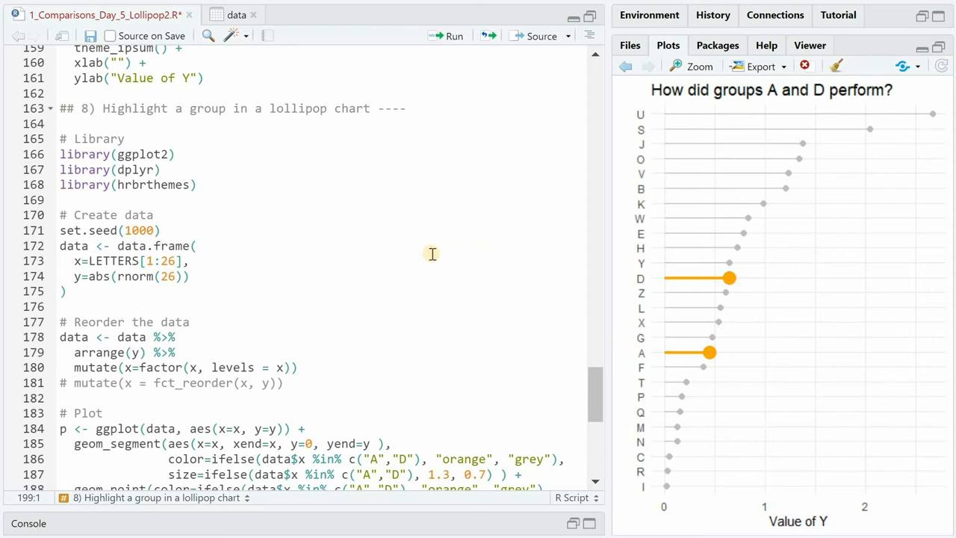
pyautogui.moveTo(365, 272)
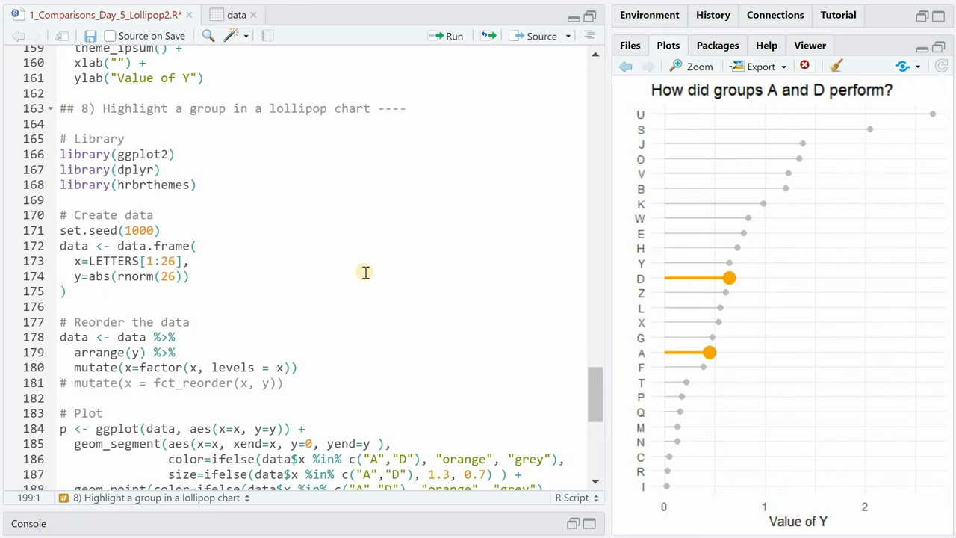
pyautogui.scroll(-3)
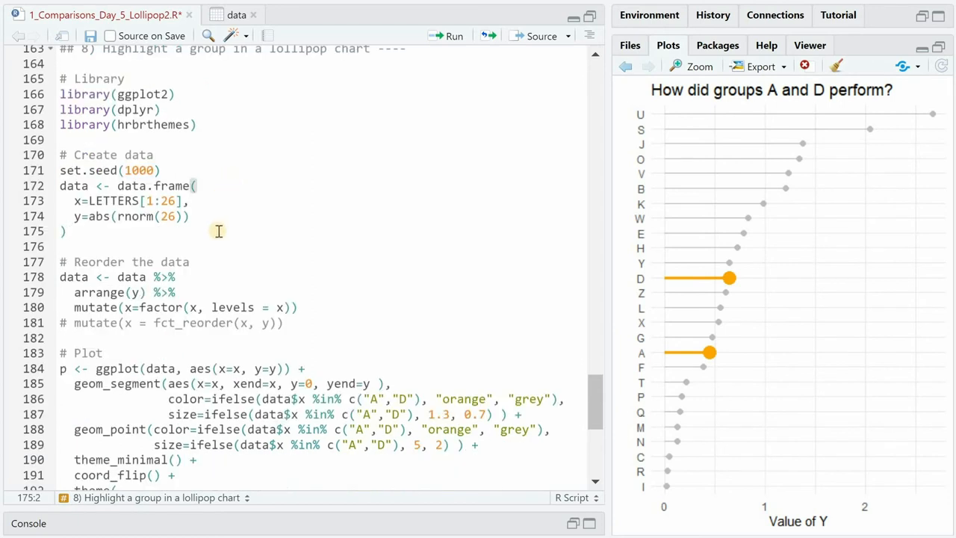
pyautogui.scroll(-3)
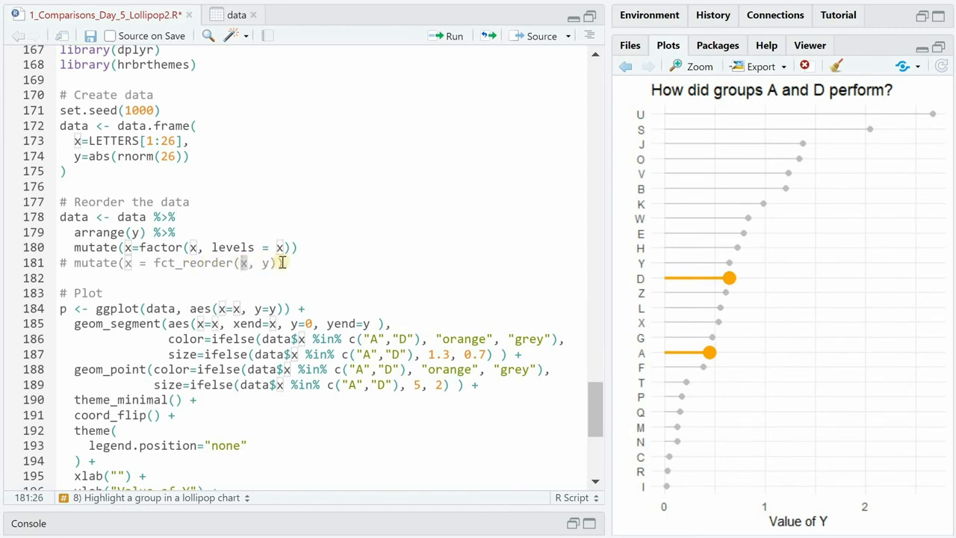
pyautogui.scroll(-3)
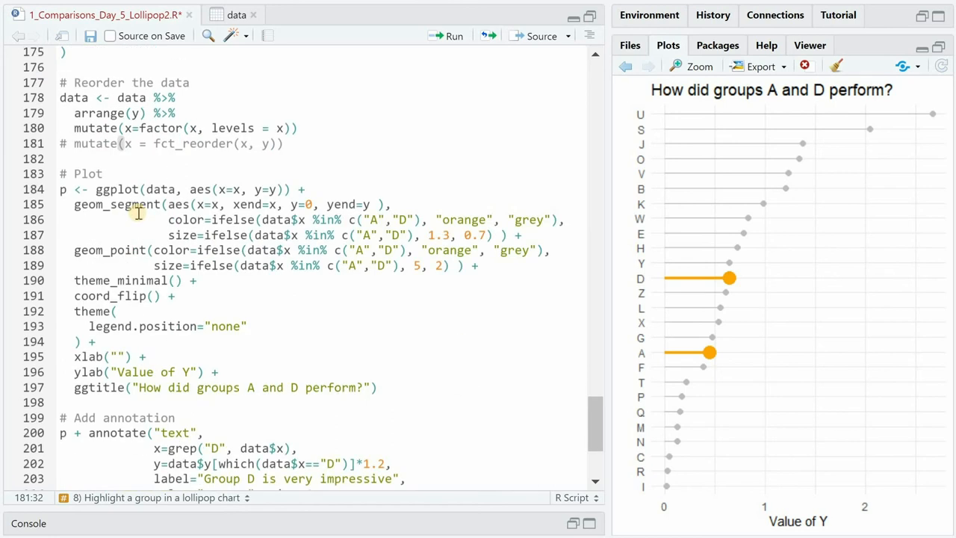
pyautogui.moveTo(709, 251)
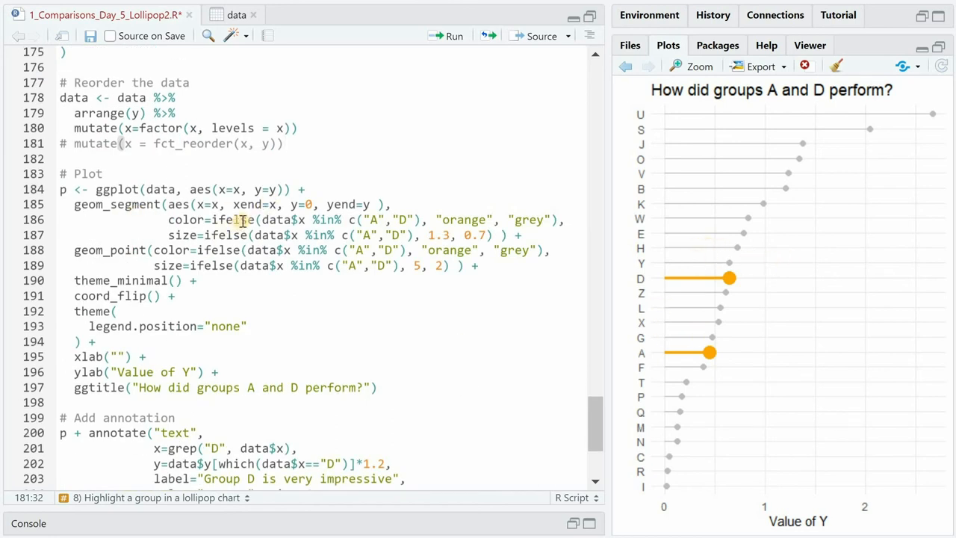
pyautogui.moveTo(705, 255)
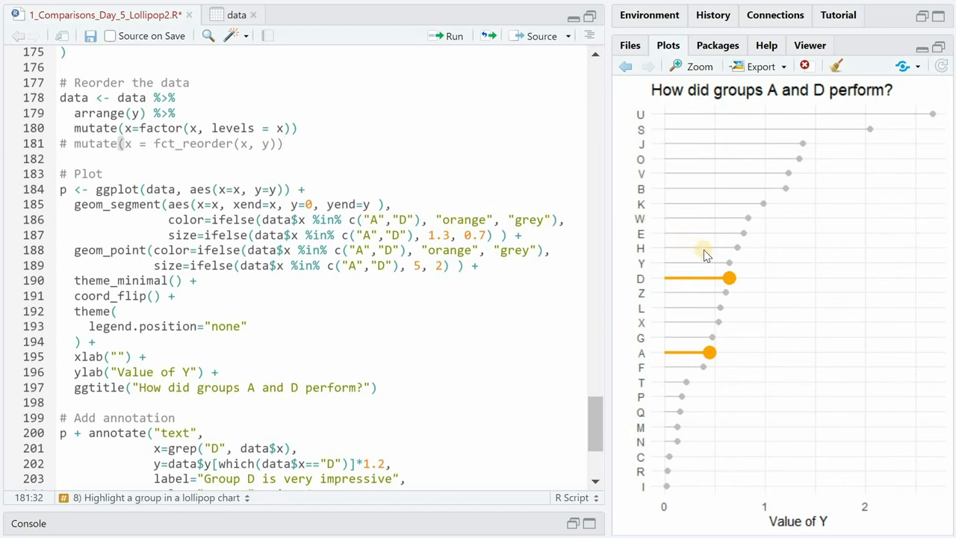
pyautogui.moveTo(463, 217)
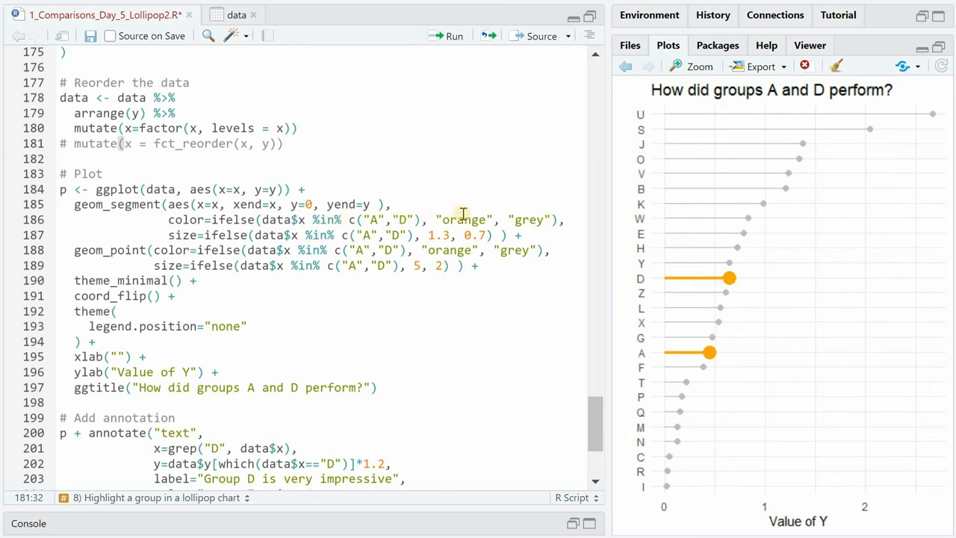
pyautogui.moveTo(694, 249)
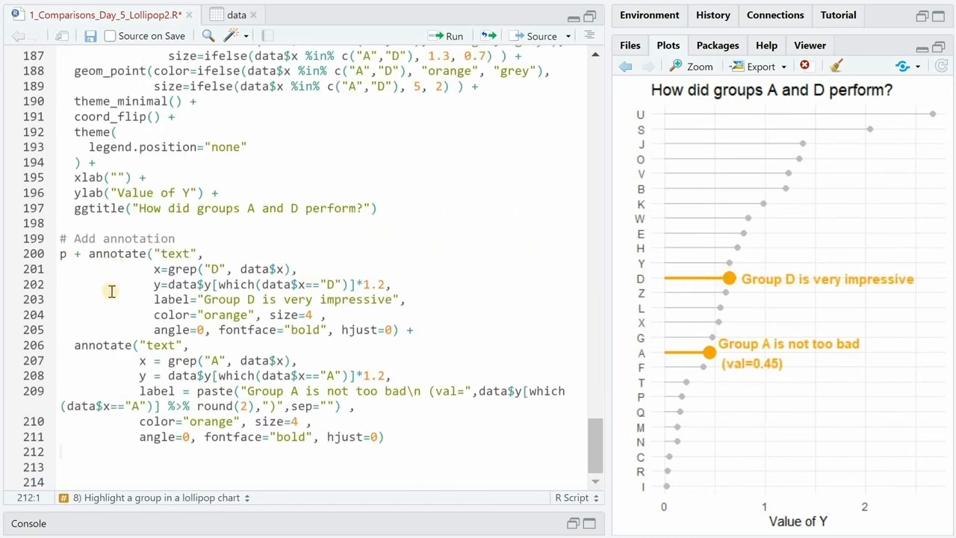
pyautogui.moveTo(152, 269)
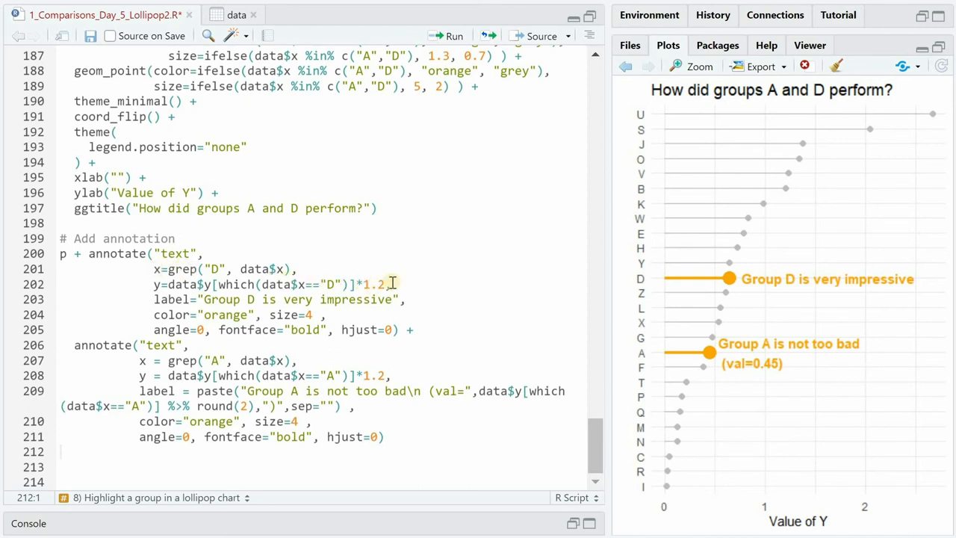
pyautogui.moveTo(739, 285)
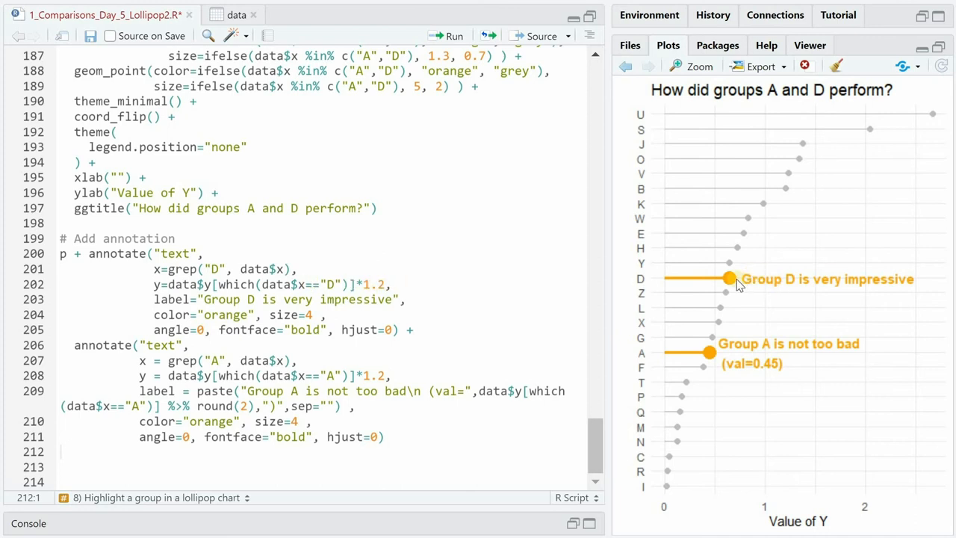
pyautogui.moveTo(704, 351)
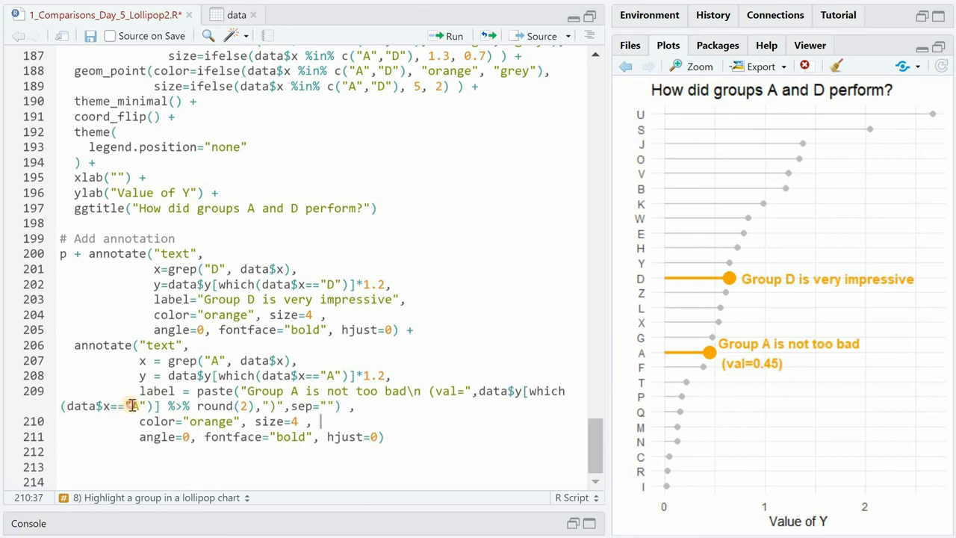
# Step: View the data frame of letters sorted by their y values in the data viewer
pyautogui.click(230, 15)
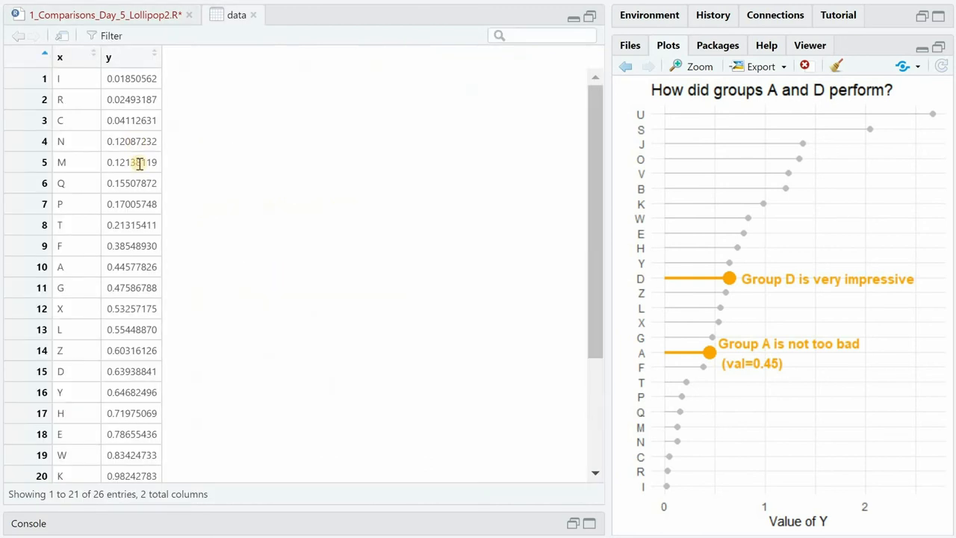
pyautogui.scroll(-3)
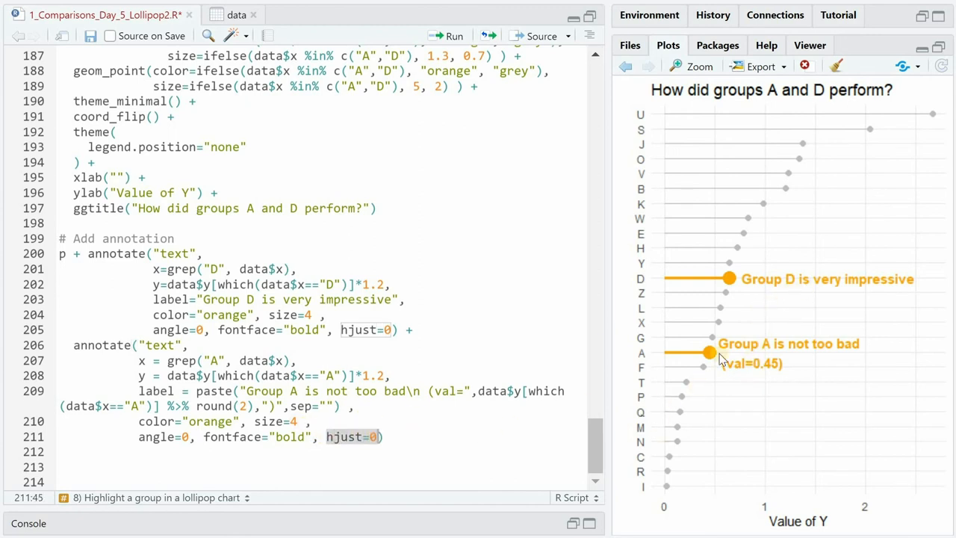
pyautogui.moveTo(391, 392)
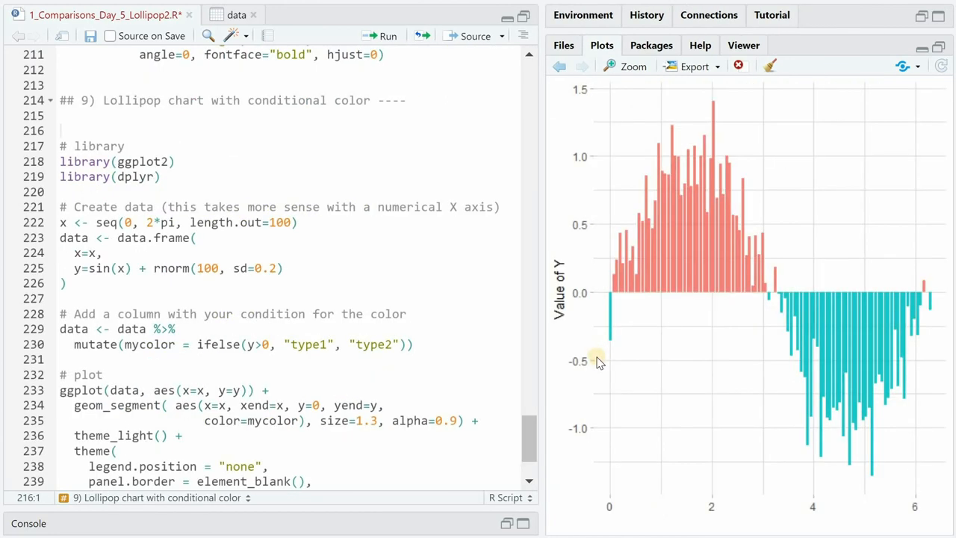
pyautogui.moveTo(693, 309)
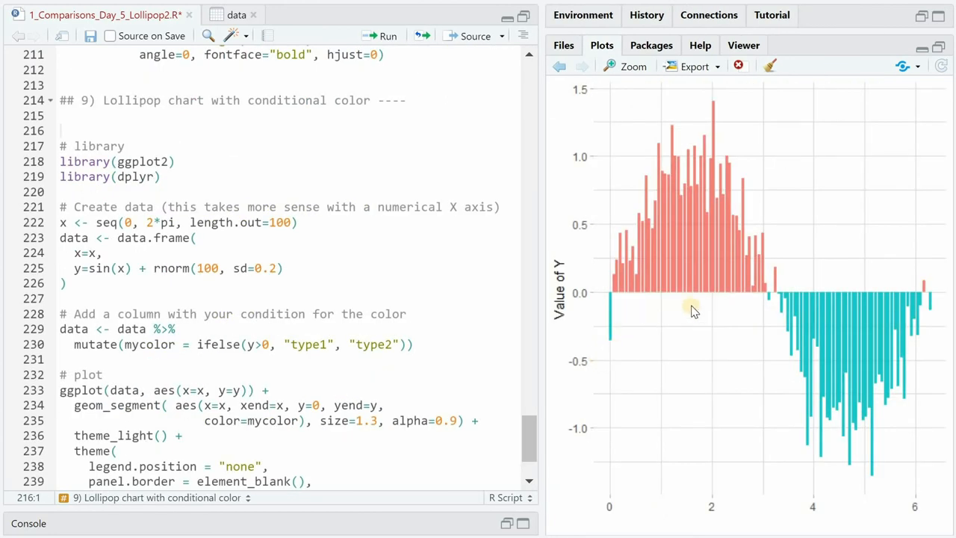
pyautogui.moveTo(661, 307)
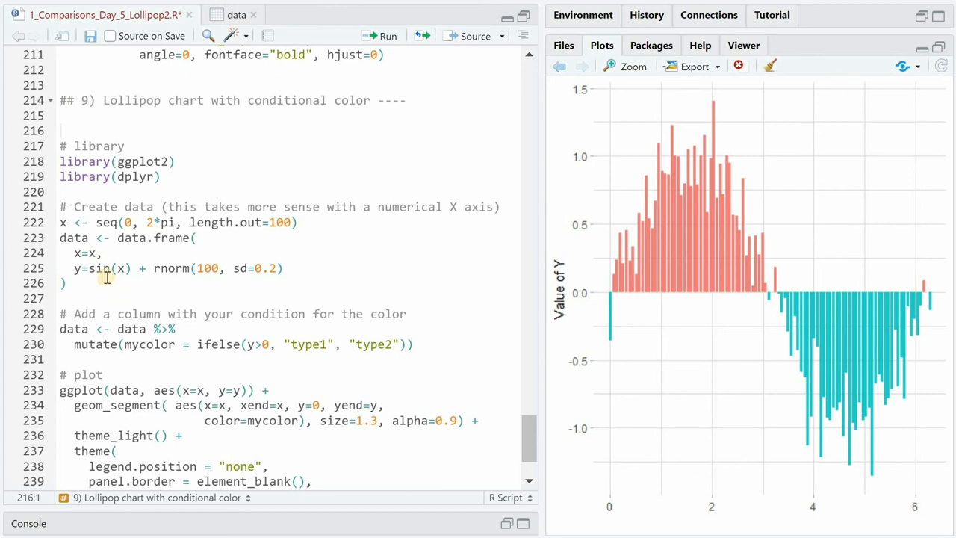
pyautogui.moveTo(173, 269)
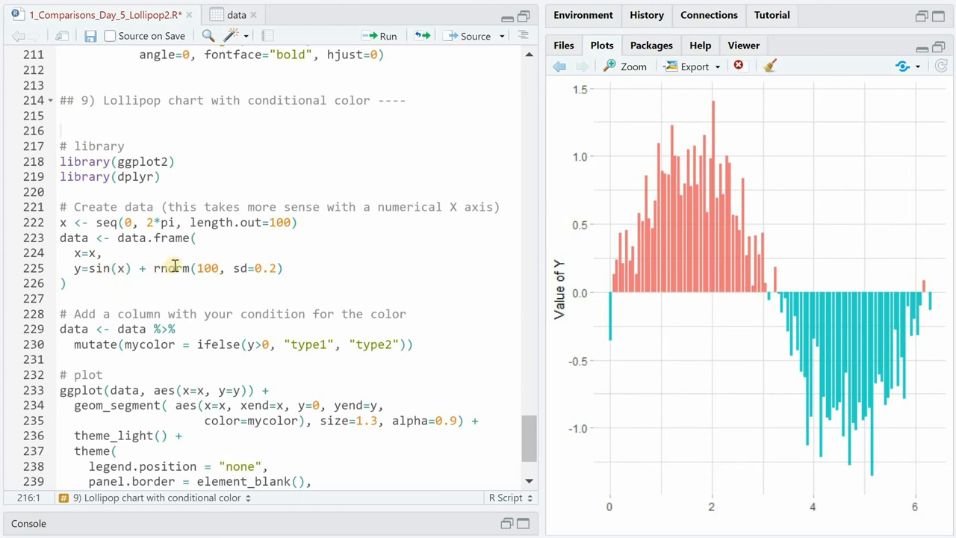
pyautogui.moveTo(319, 263)
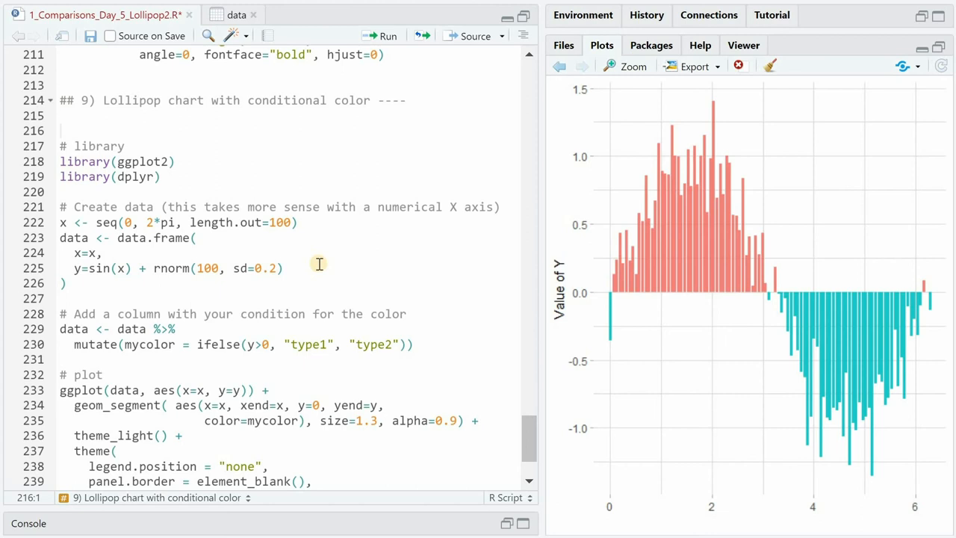
# Step: Scroll to the conditional colour code drawing sine lollipops salmon above zero and teal below
pyautogui.scroll(-3)
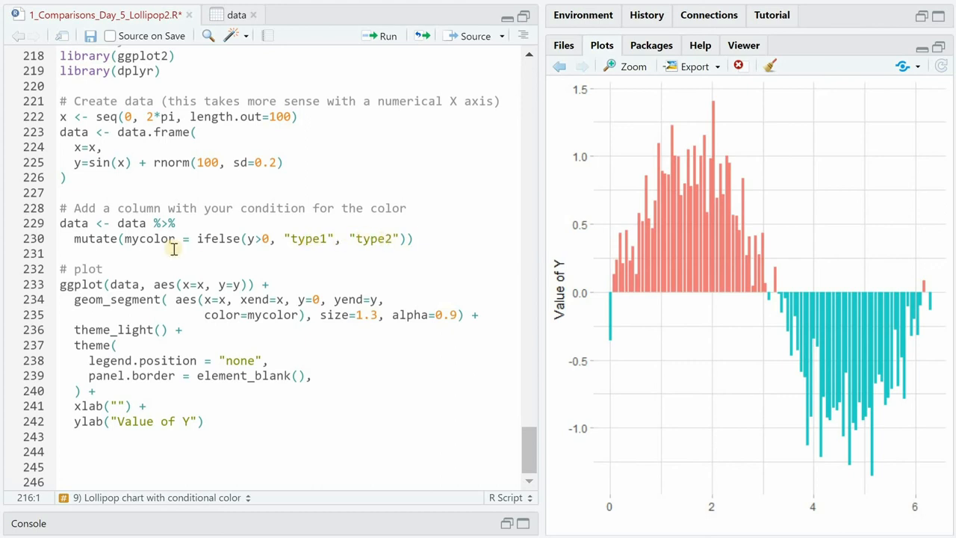
pyautogui.moveTo(158, 298)
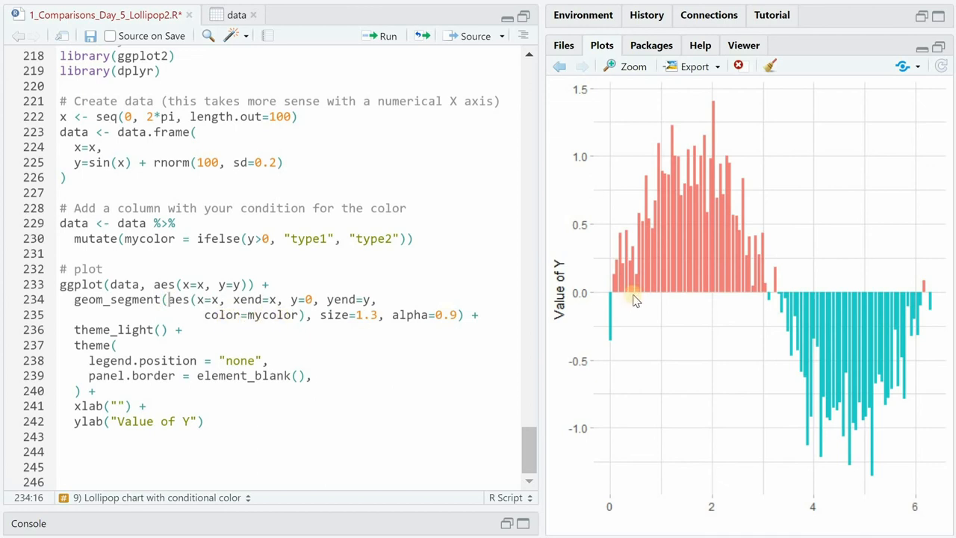
pyautogui.moveTo(674, 277)
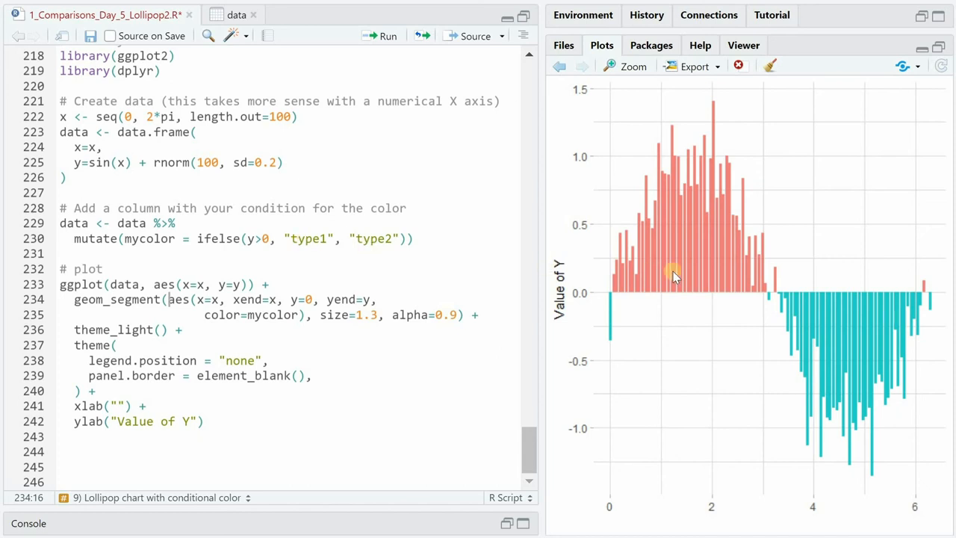
pyautogui.moveTo(890, 336)
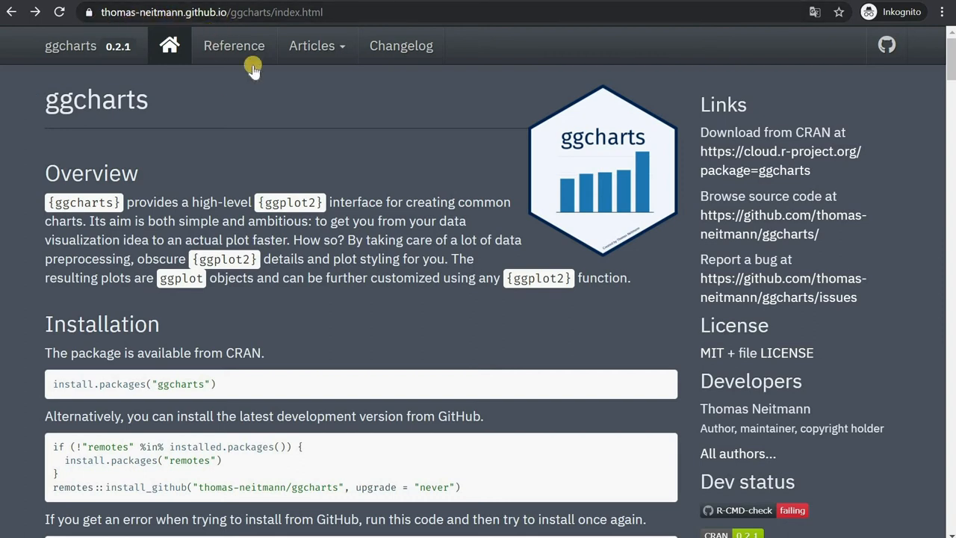
pyautogui.moveTo(342, 116)
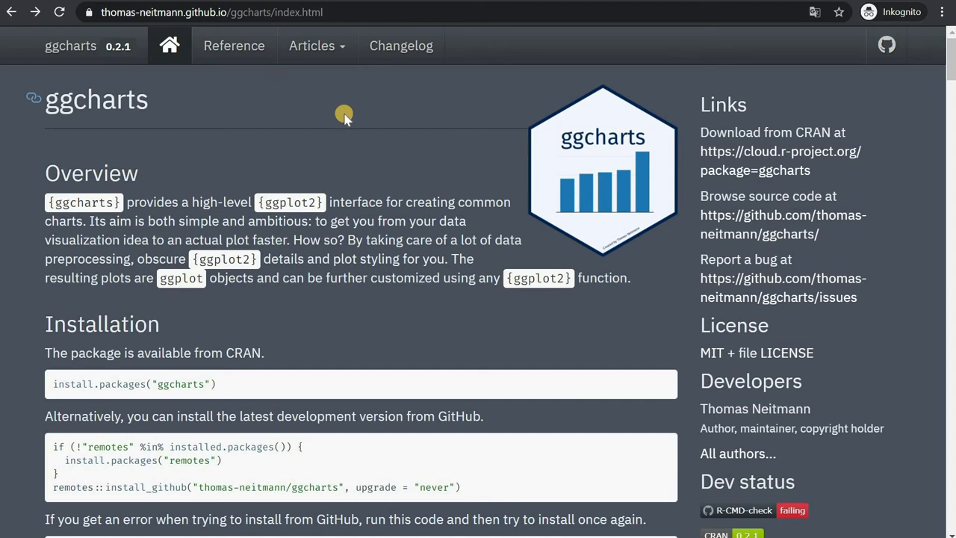
# Step: Browse the ggcharts pkgdown home page Overview and Installation sections
pyautogui.click(233, 45)
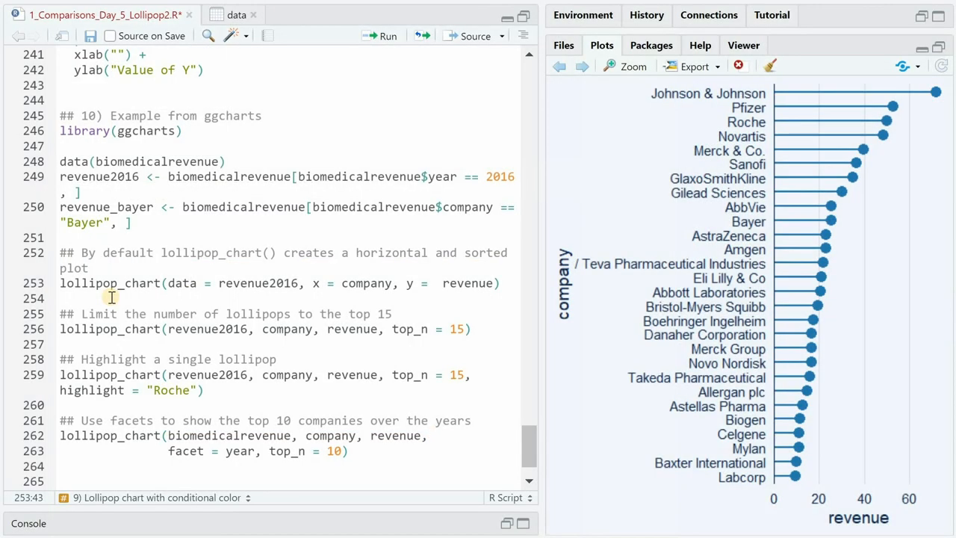
pyautogui.moveTo(257, 284)
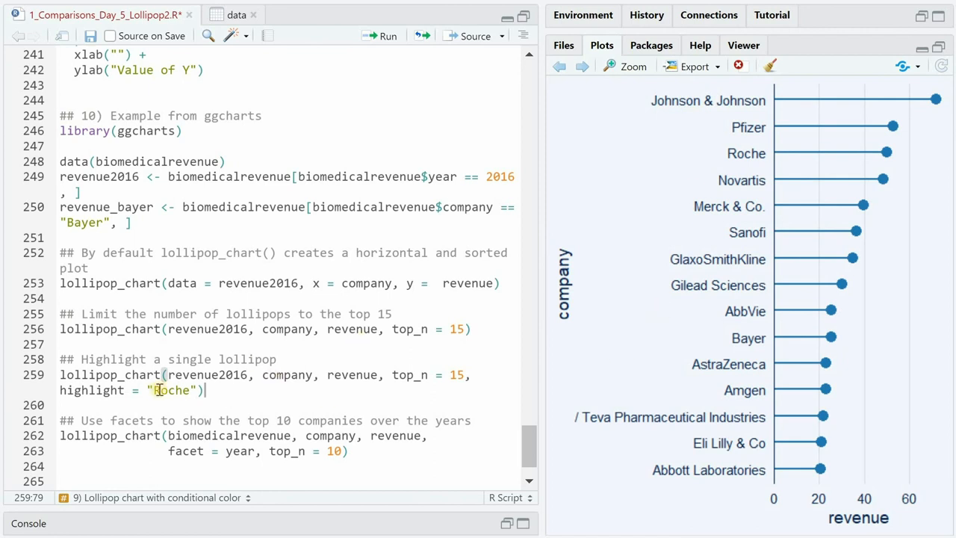
pyautogui.moveTo(583, 66)
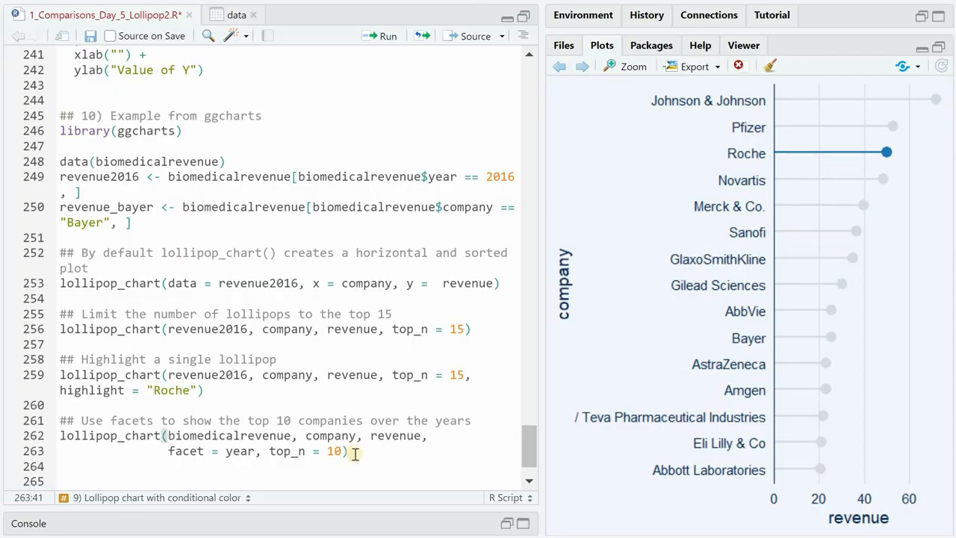
# Step: Run the lollipop_chart code with highlight = "Pfizer" faceted by year and view the result
pyautogui.click(625, 65)
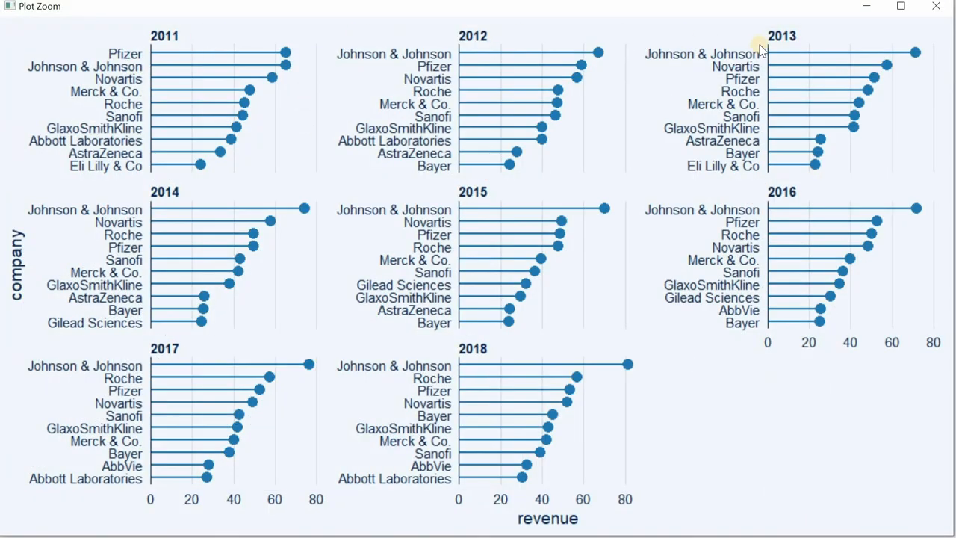
pyautogui.moveTo(627, 345)
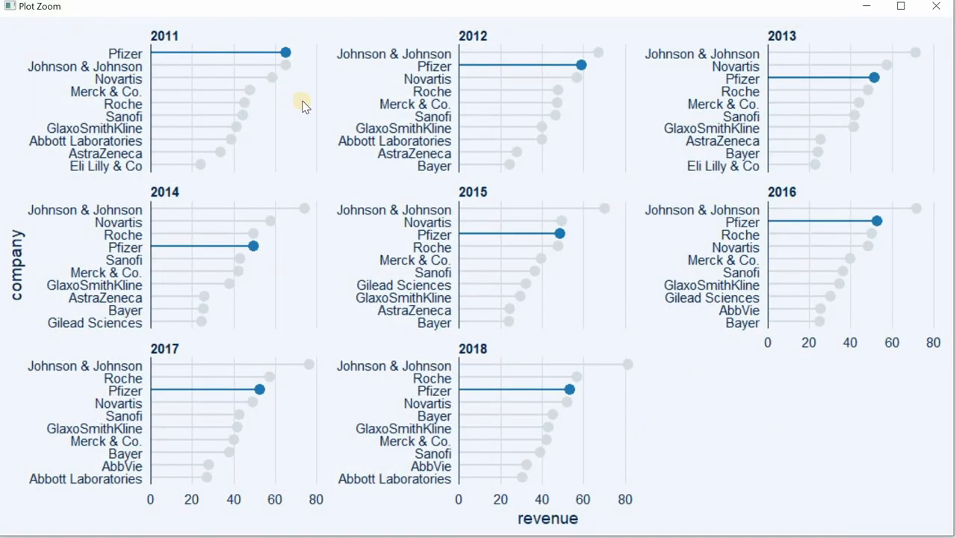
pyautogui.moveTo(304, 71)
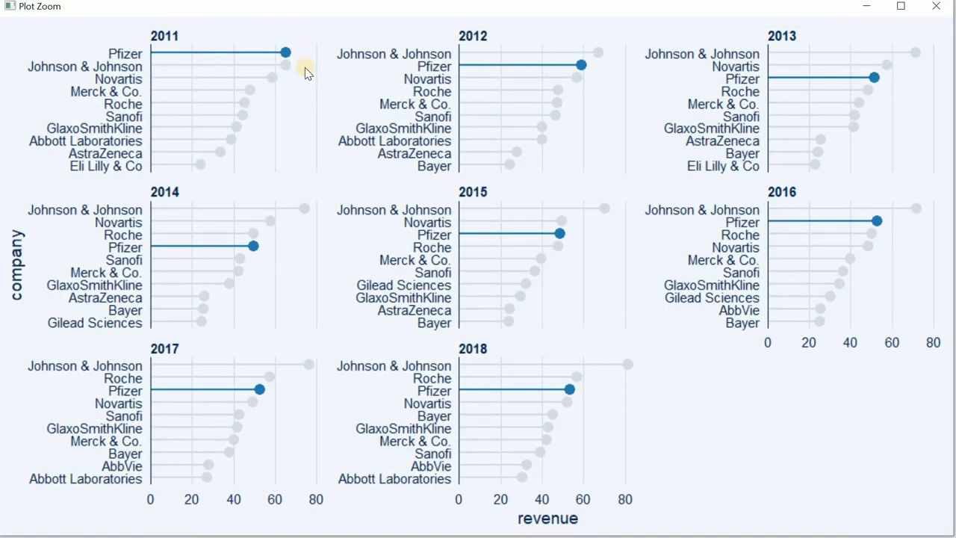
pyautogui.moveTo(496, 216)
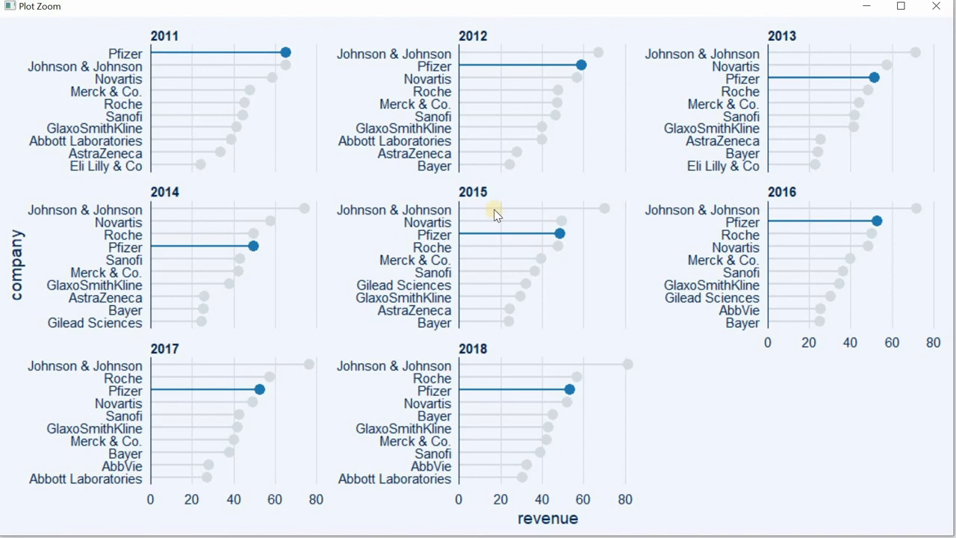
pyautogui.moveTo(690, 406)
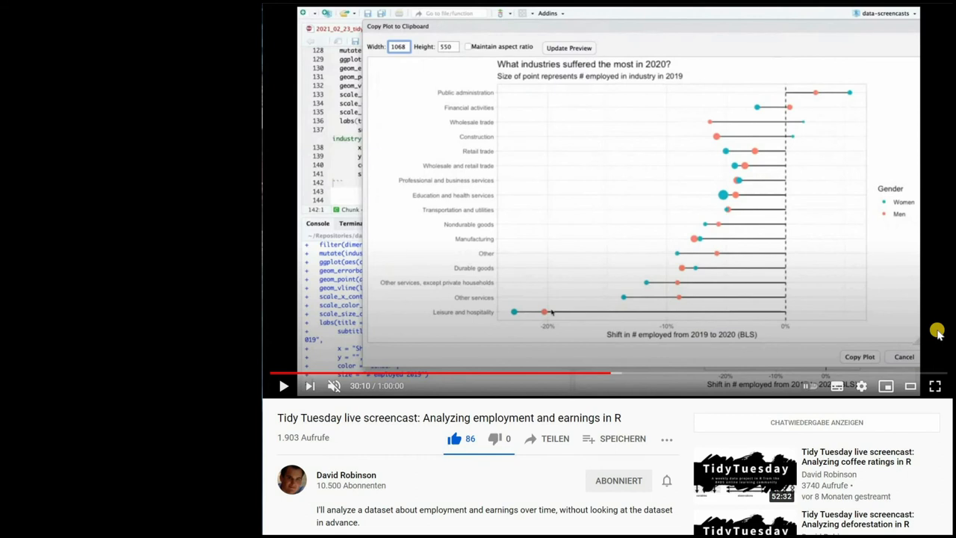
pyautogui.moveTo(908, 306)
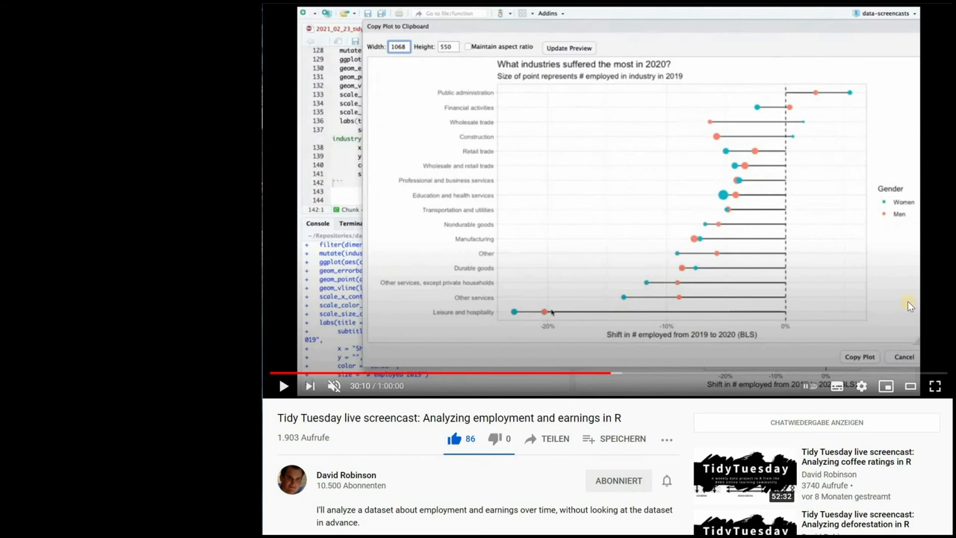
pyautogui.moveTo(905, 306)
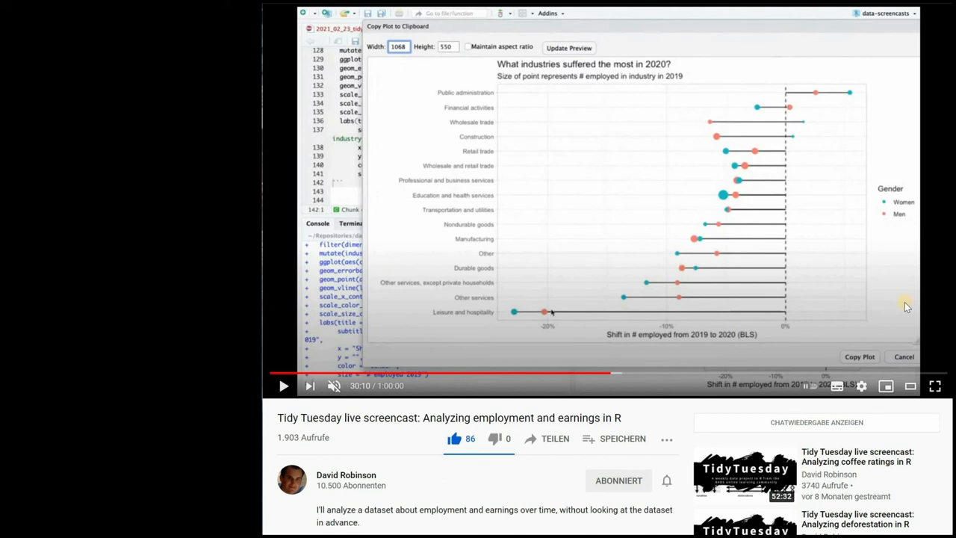
pyautogui.moveTo(433, 491)
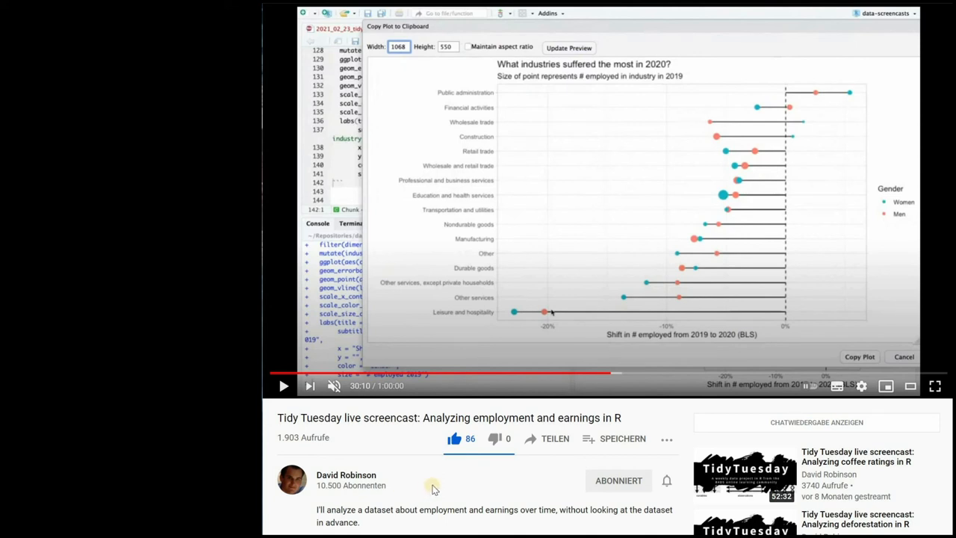
pyautogui.moveTo(457, 489)
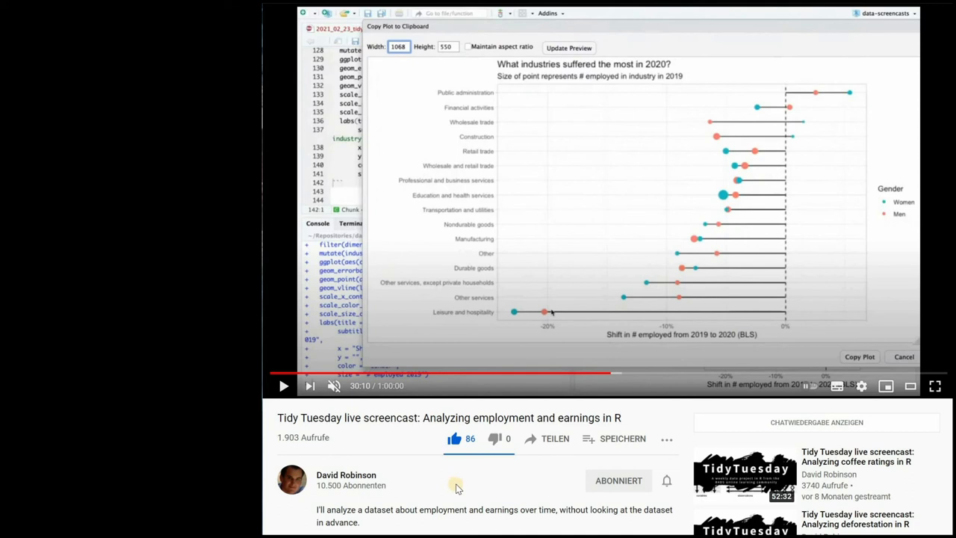
pyautogui.moveTo(561, 481)
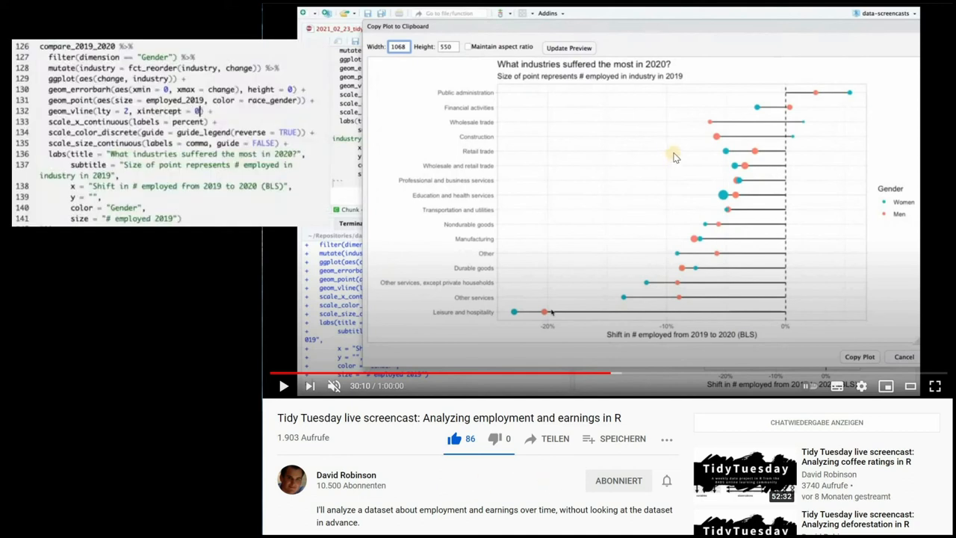
pyautogui.moveTo(556, 123)
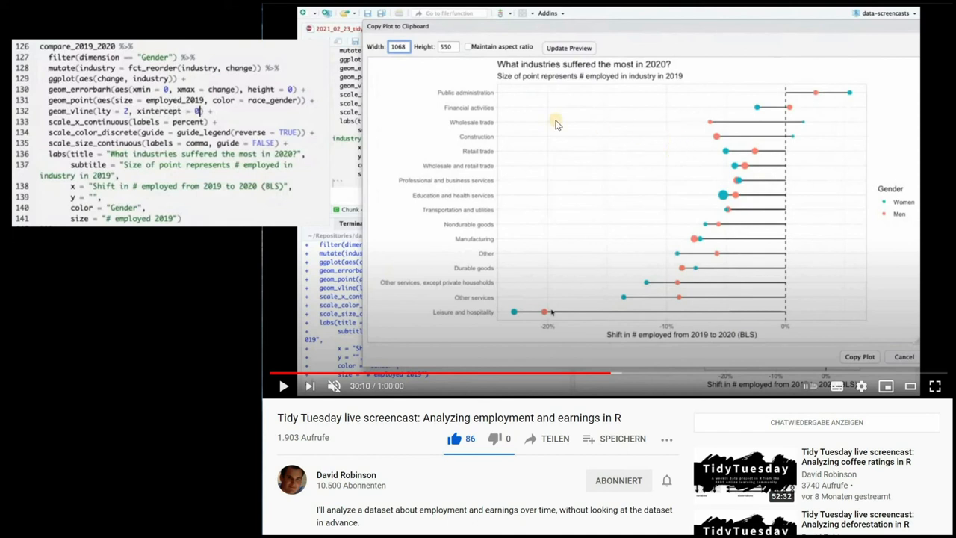
pyautogui.moveTo(414, 95)
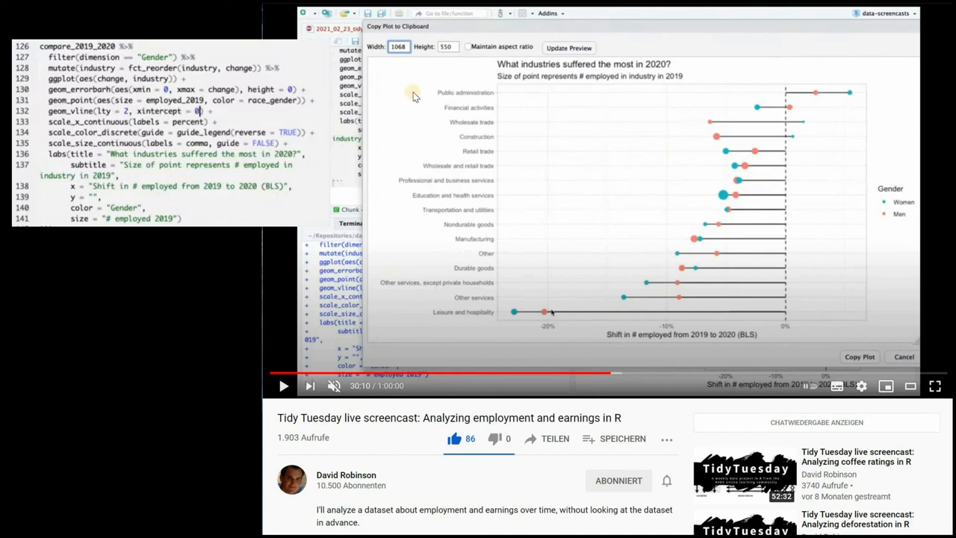
pyautogui.moveTo(416, 312)
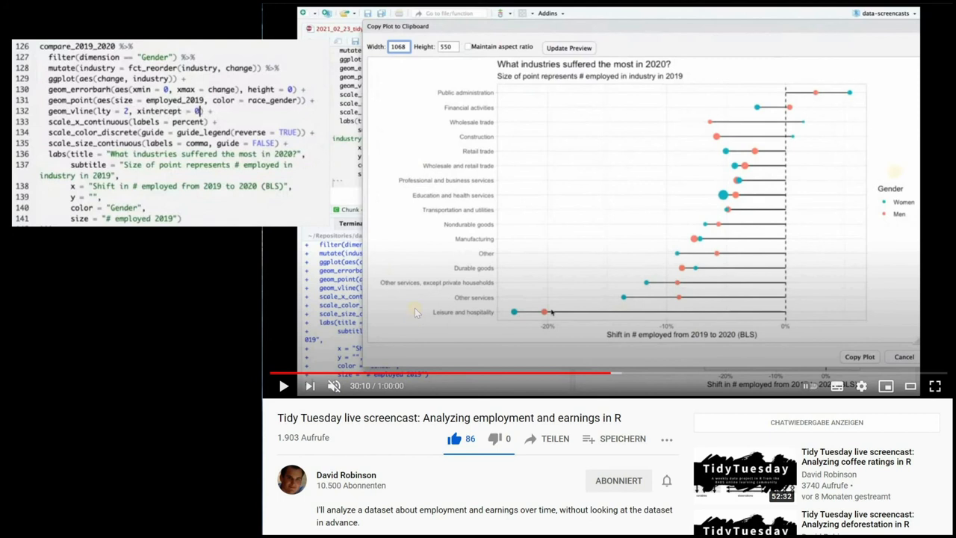
pyautogui.moveTo(844, 92)
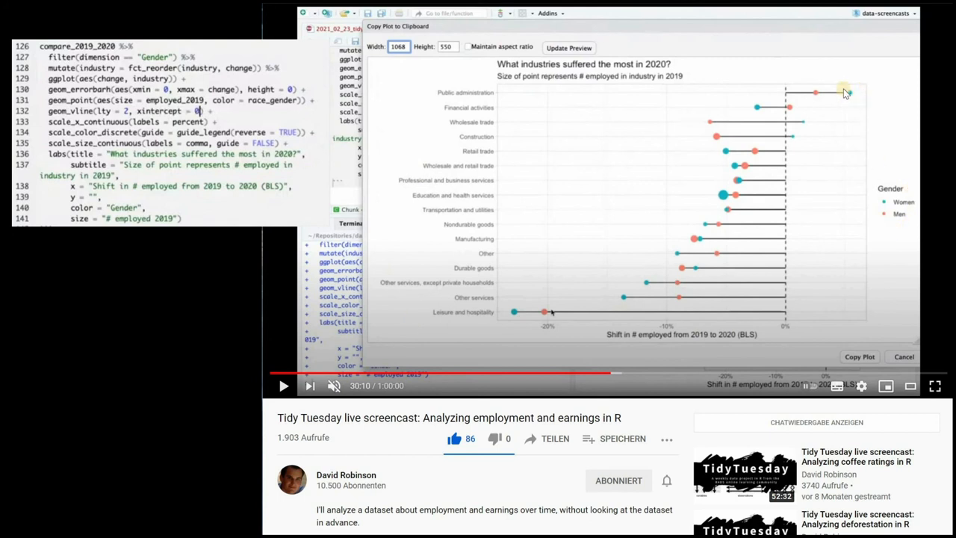
pyautogui.moveTo(735, 77)
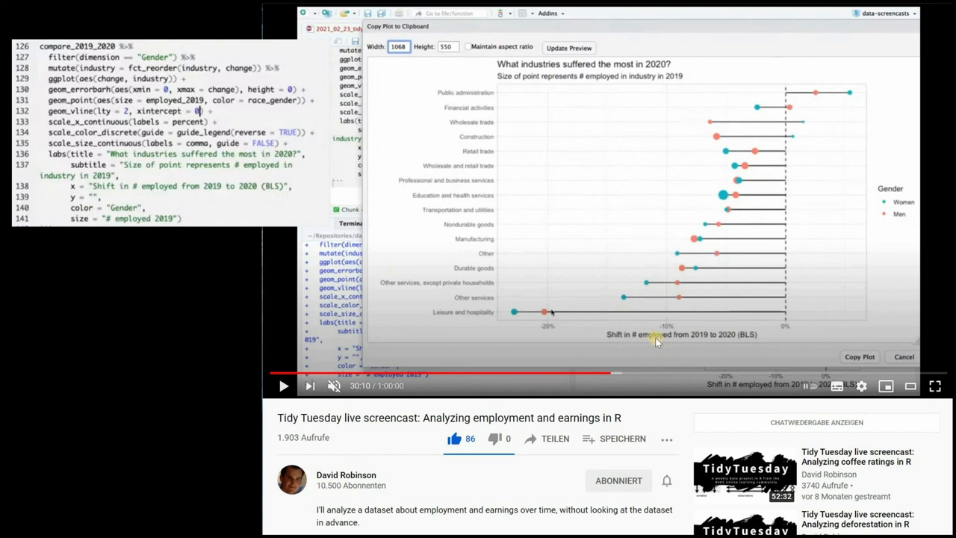
pyautogui.moveTo(729, 343)
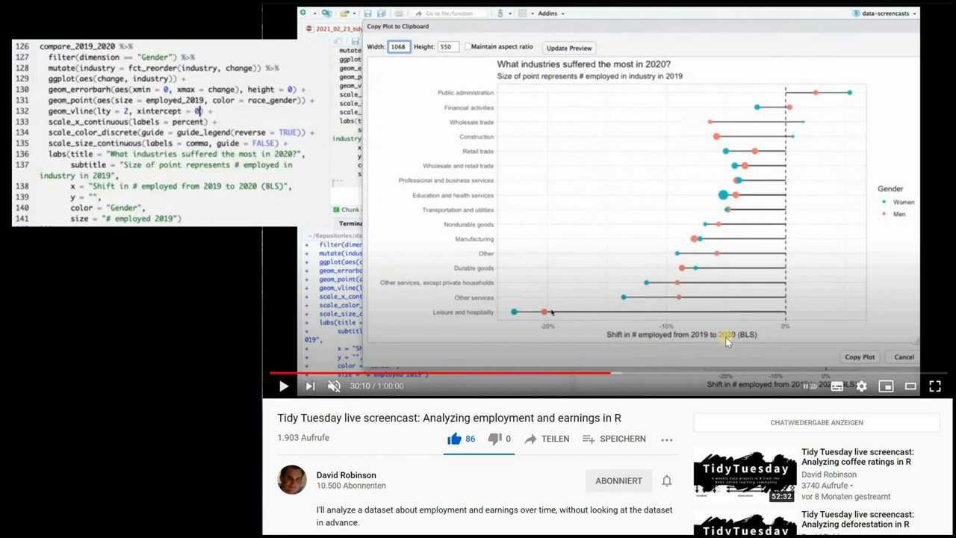
pyautogui.moveTo(761, 318)
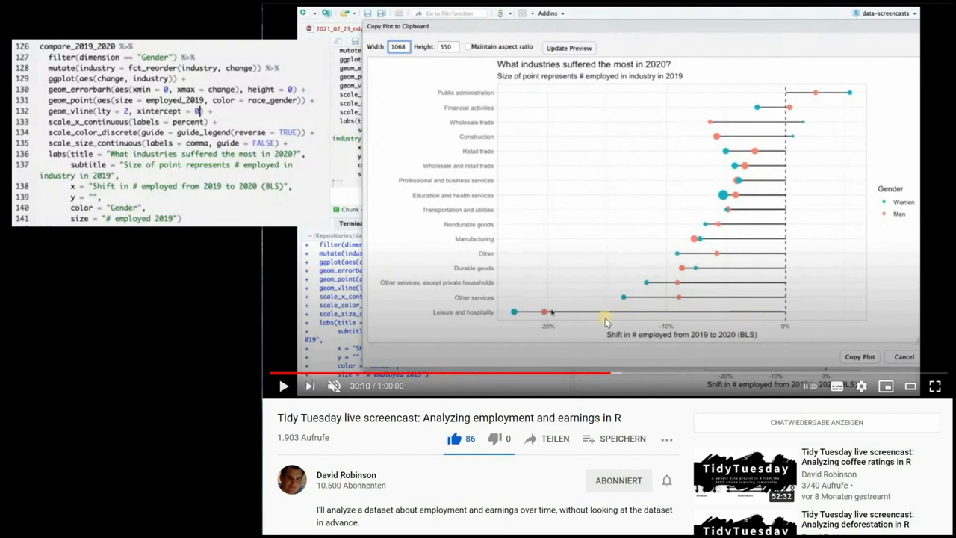
pyautogui.moveTo(471, 319)
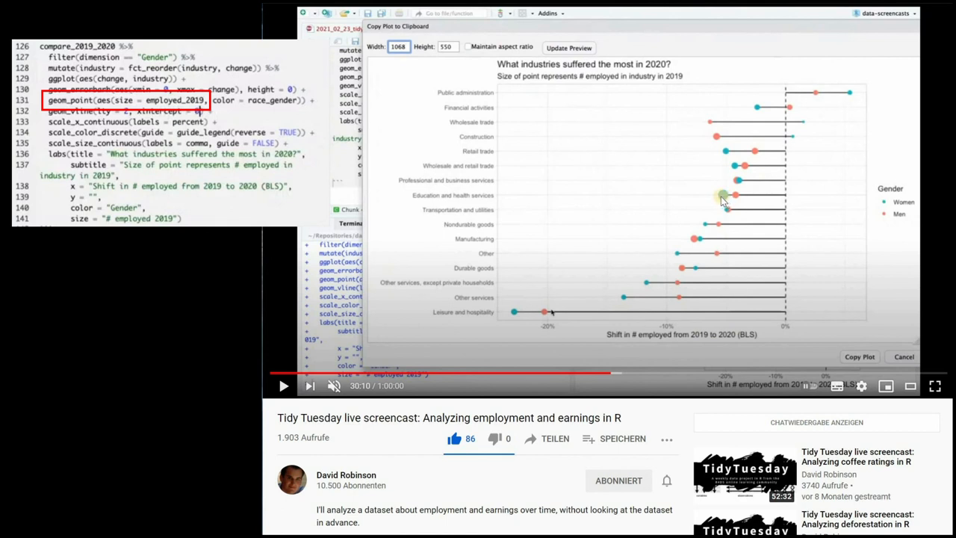
pyautogui.moveTo(493, 201)
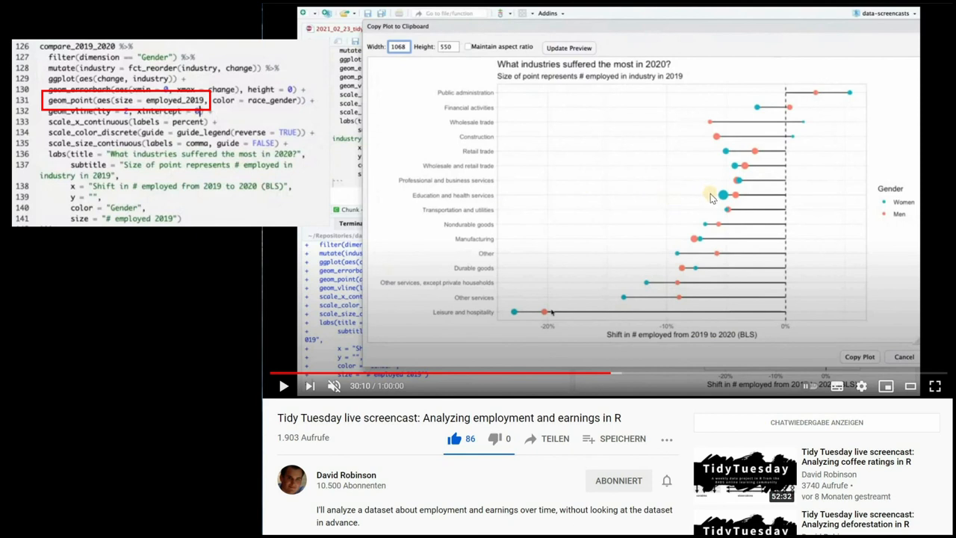
pyautogui.moveTo(496, 125)
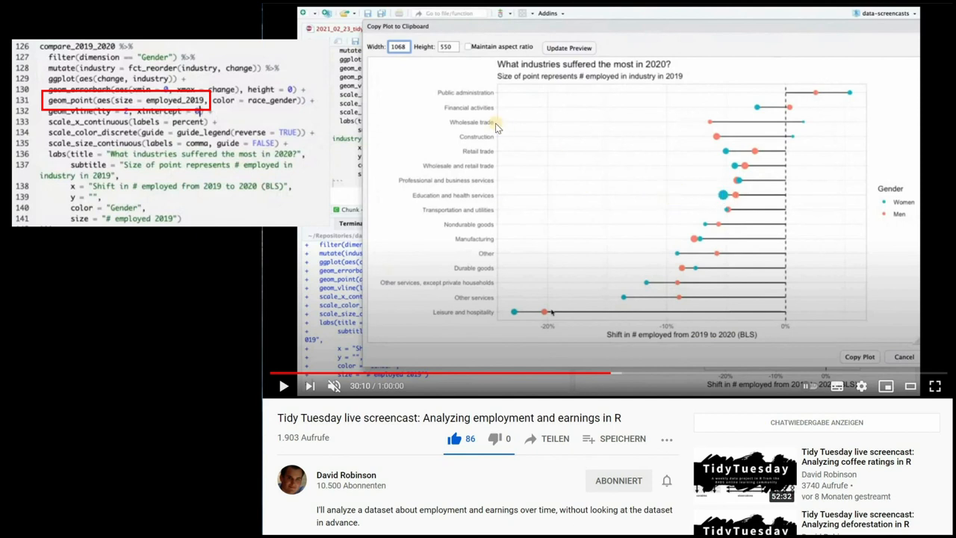
pyautogui.moveTo(714, 137)
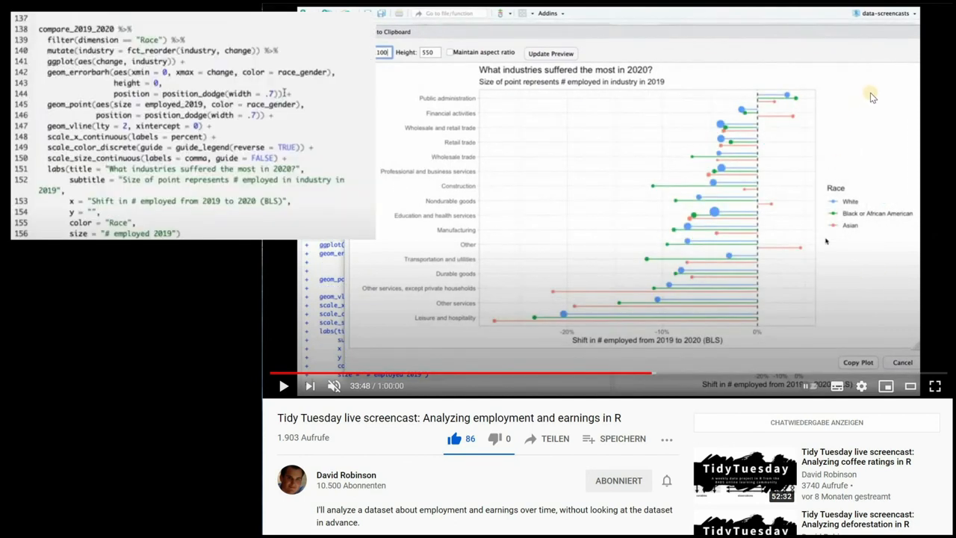
pyautogui.moveTo(857, 90)
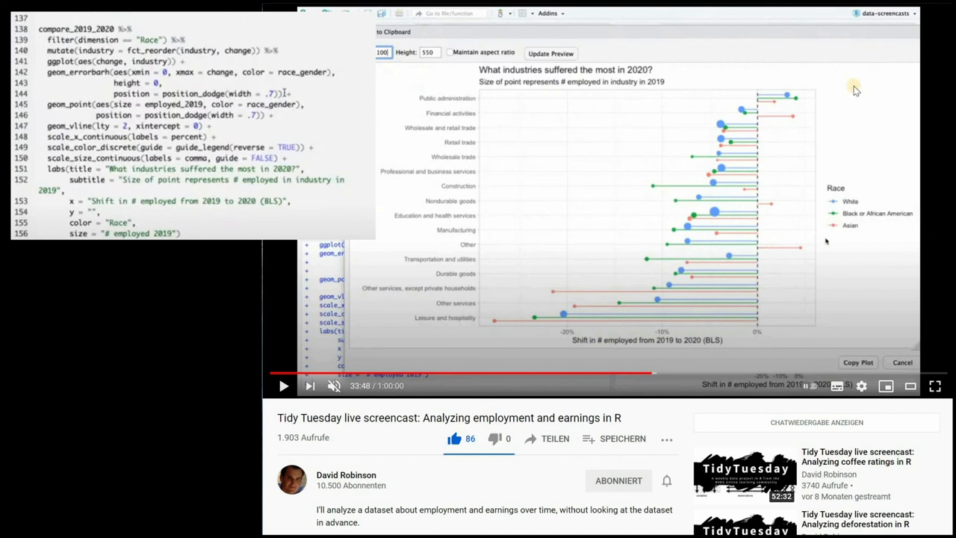
pyautogui.moveTo(769, 145)
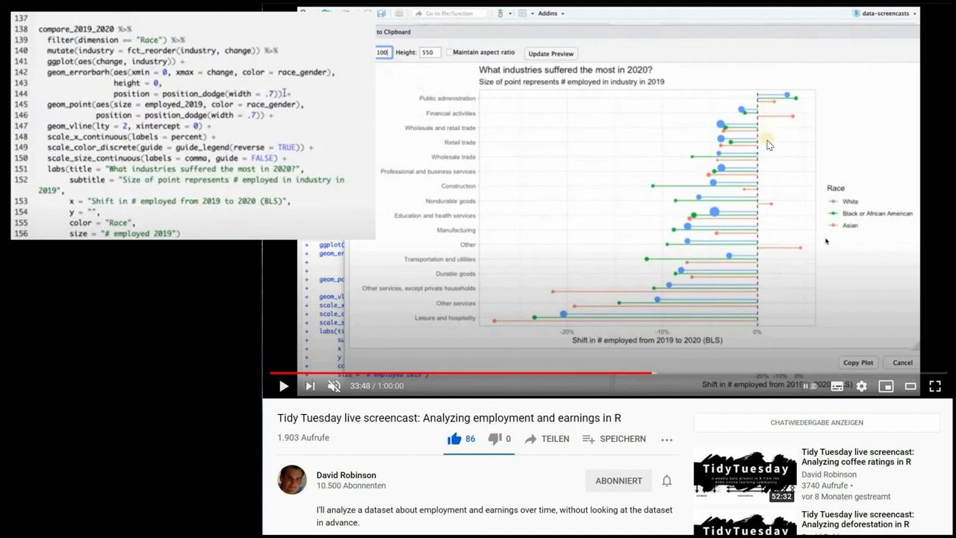
pyautogui.moveTo(715, 127)
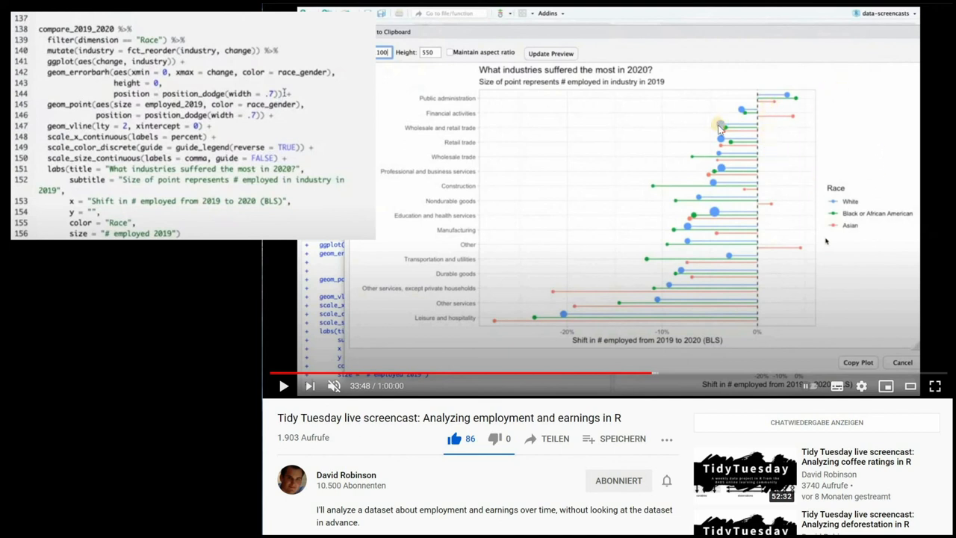
pyautogui.moveTo(682, 183)
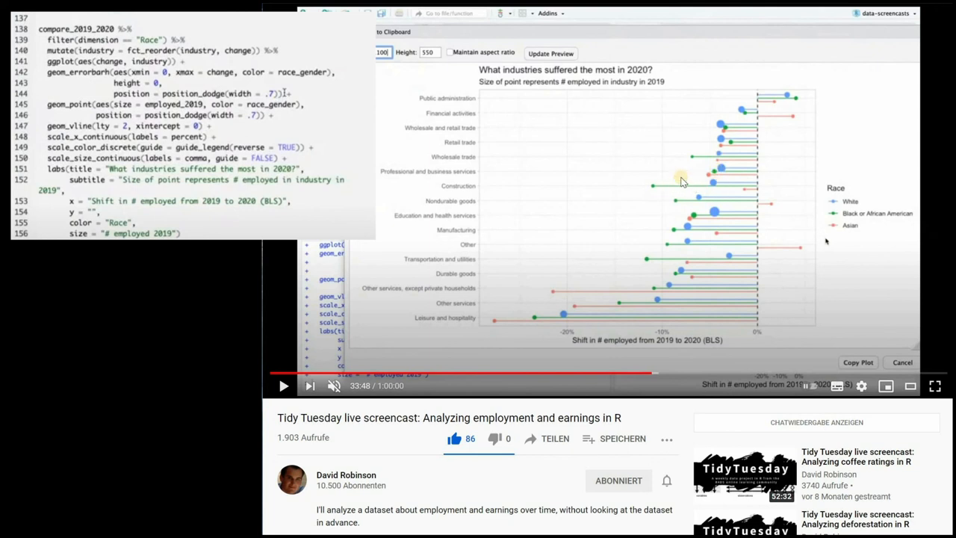
pyautogui.moveTo(732, 313)
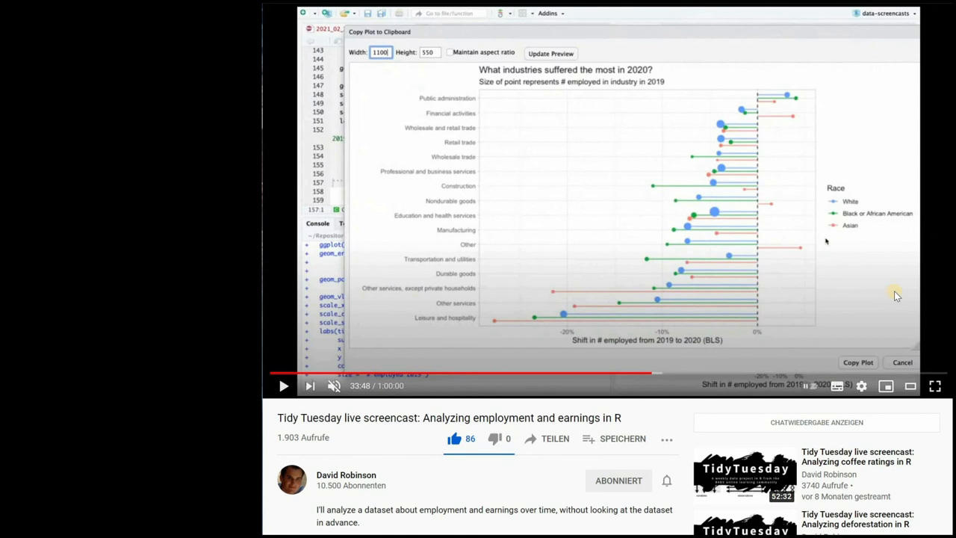
pyautogui.moveTo(886, 289)
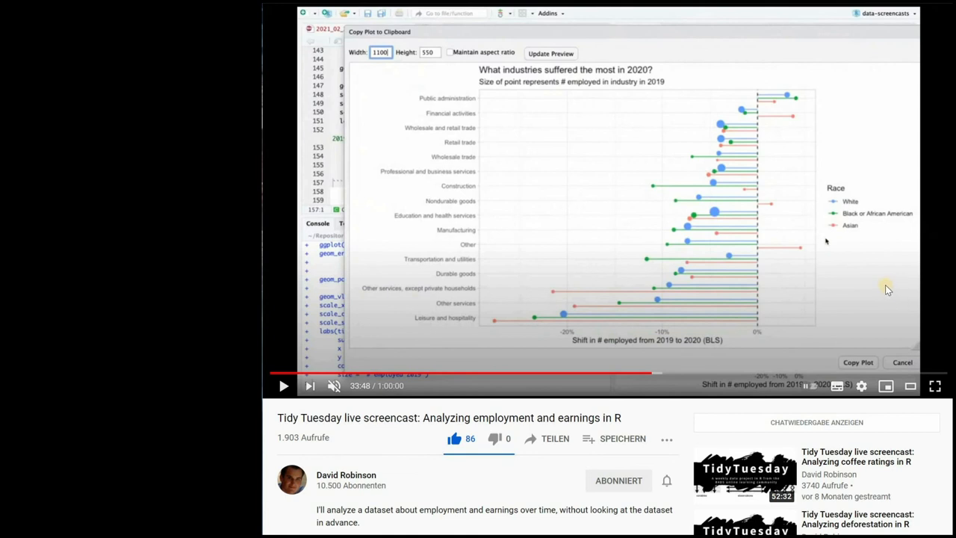
pyautogui.moveTo(895, 293)
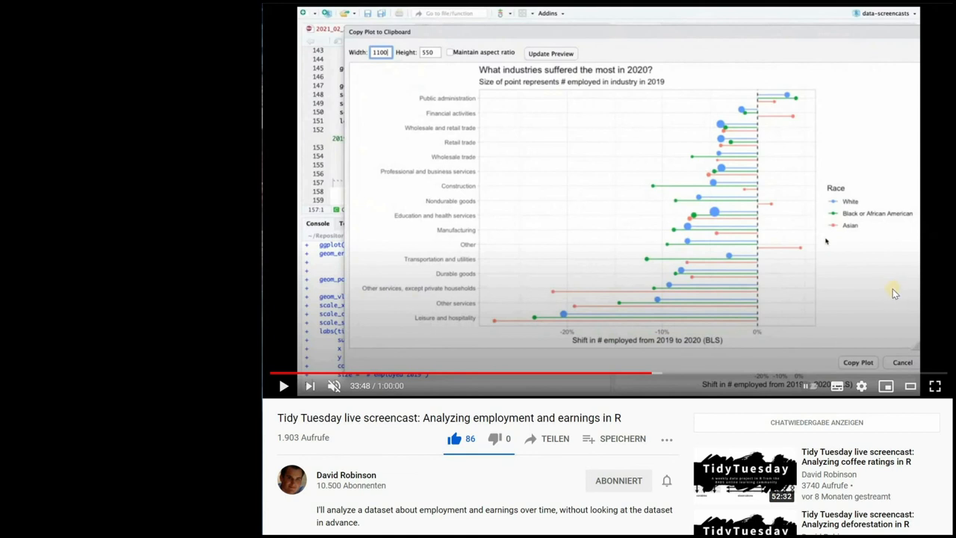
pyautogui.moveTo(884, 296)
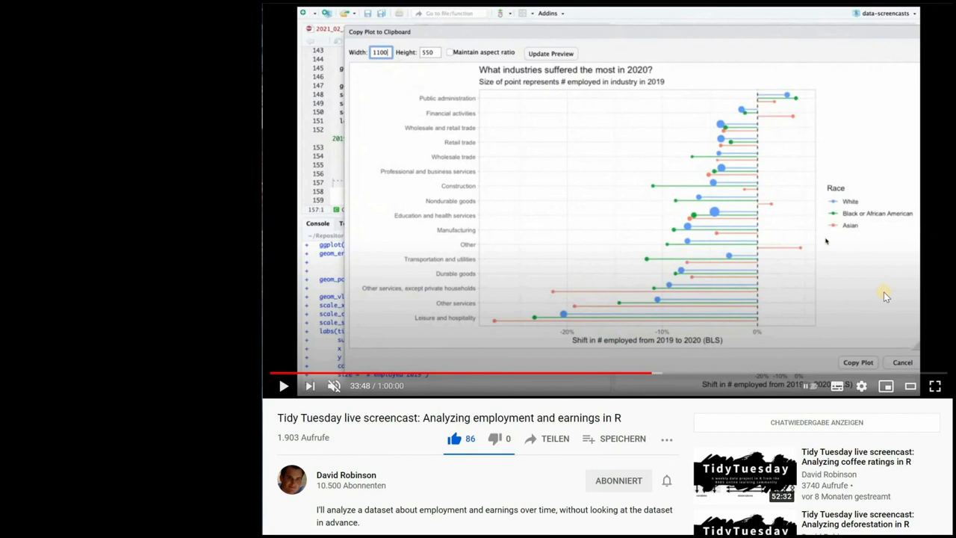